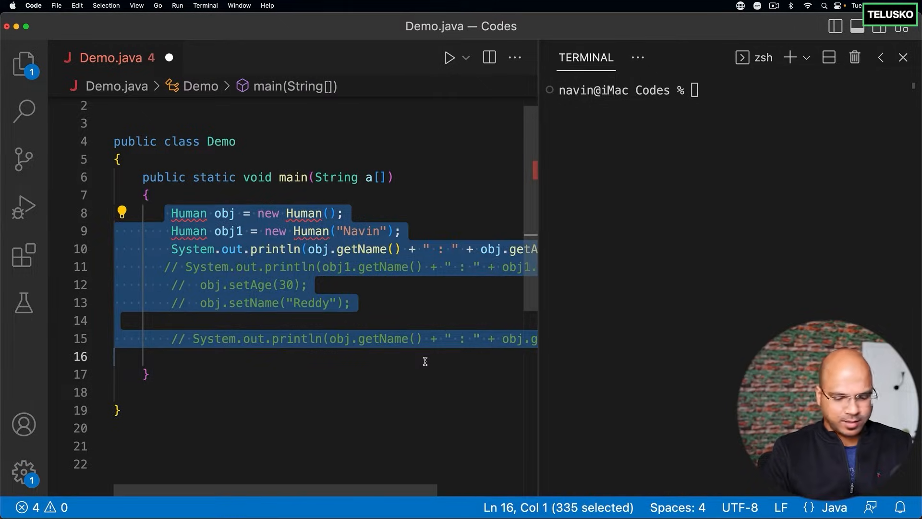
Delete the old Human object code from Demo's main method.
{"action": "key", "text": "Delete"}
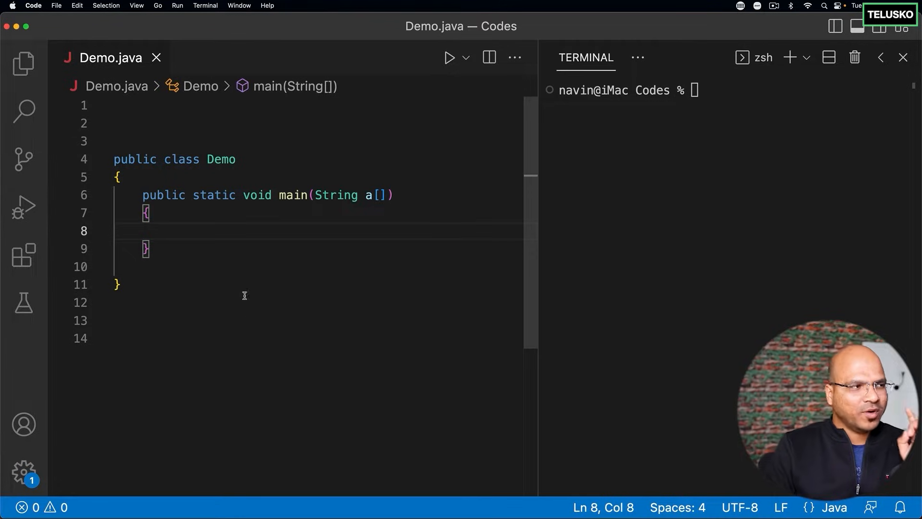
Declare an empty class Calc above the Demo class.
{"action": "left_click", "coordinate": [156, 123]}
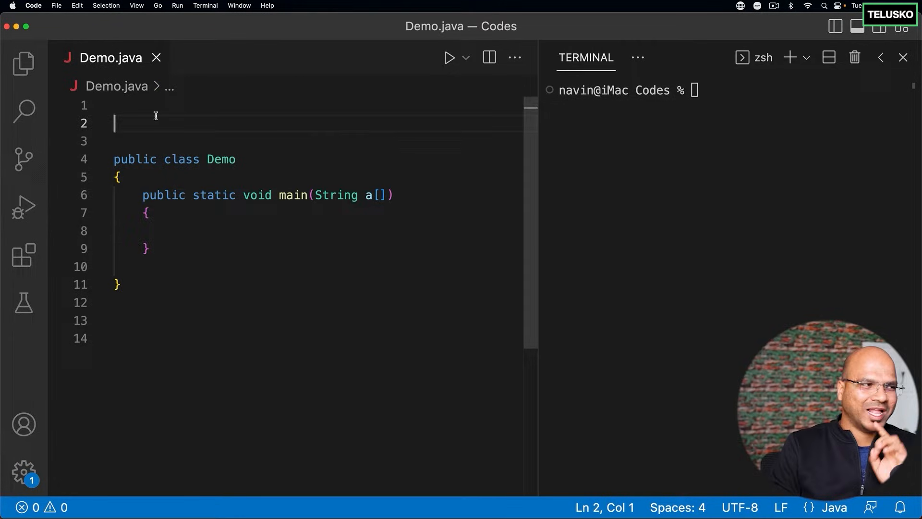
{"action": "type", "text": "class Calc"}
{"action": "type", "text": "{}"}
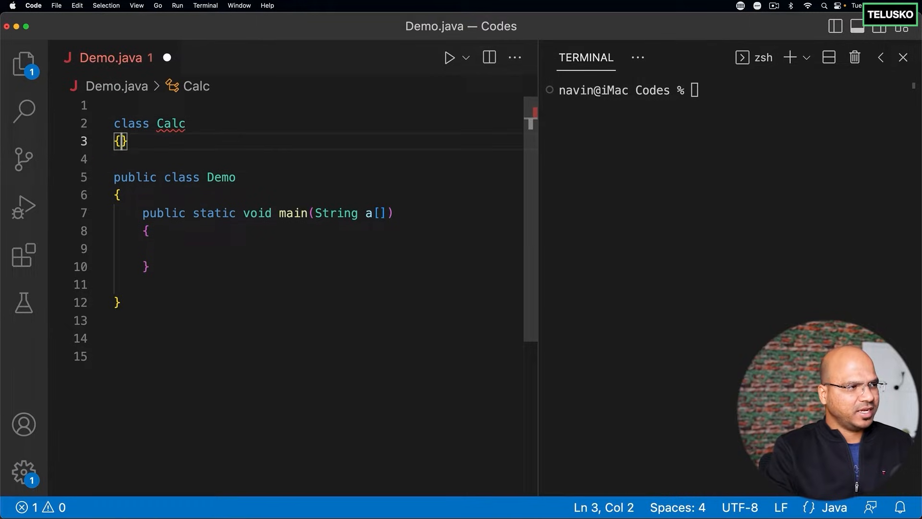
{"action": "key", "text": "enter"}
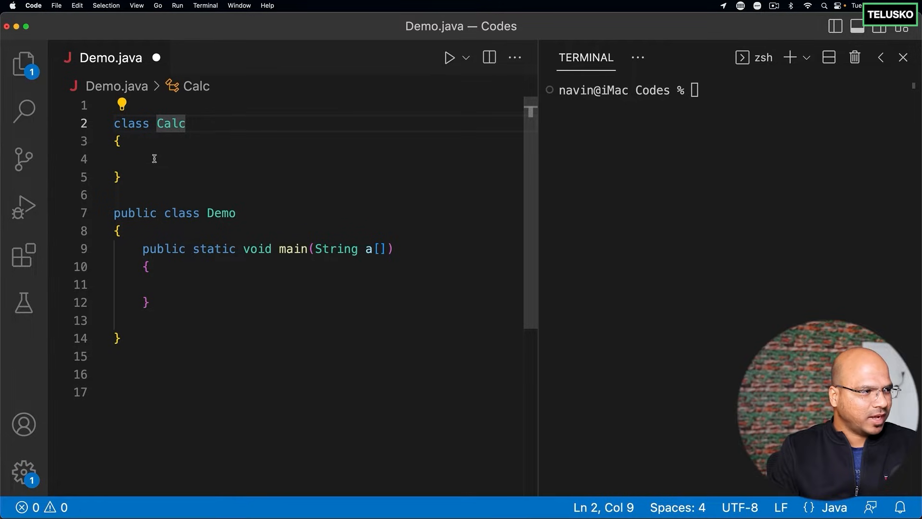
{"action": "left_click", "coordinate": [154, 159]}
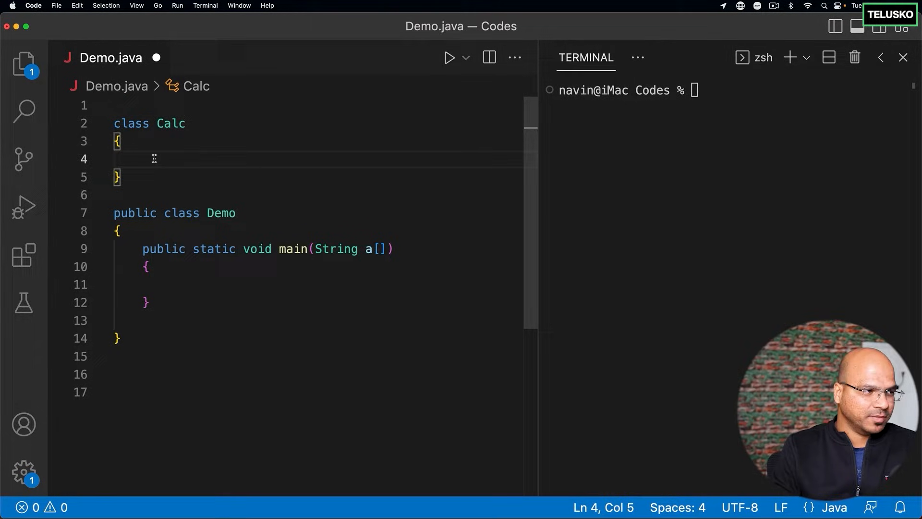
{"action": "mouse_move", "coordinate": [183, 172]}
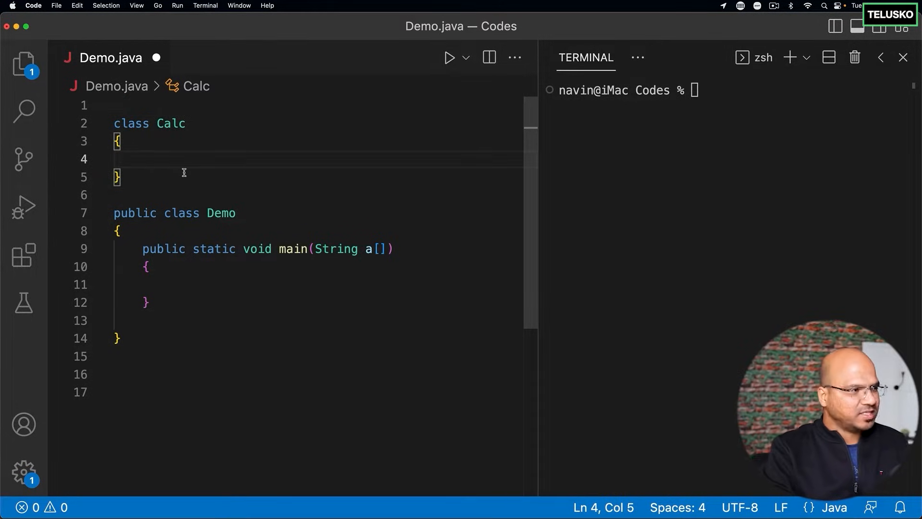
Write add(int n1,int n2) returning n1 + n2 and sub returning n1 - n2 in Calc.
{"action": "type", "text": "public int"}
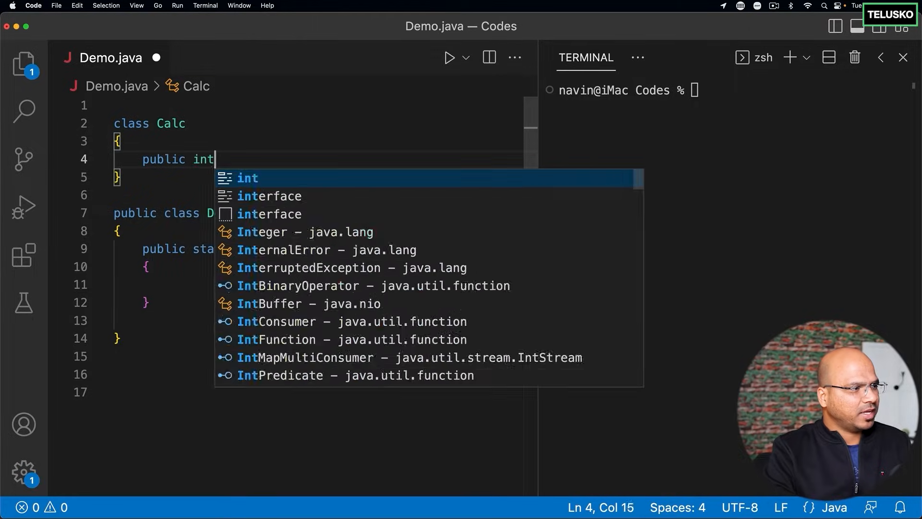
{"action": "type", "text": "add()"}
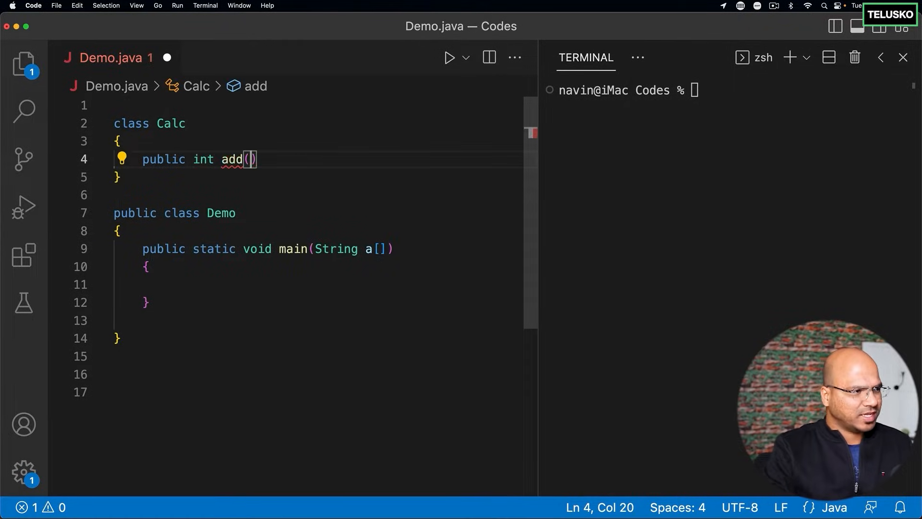
{"action": "type", "text": "int n"}
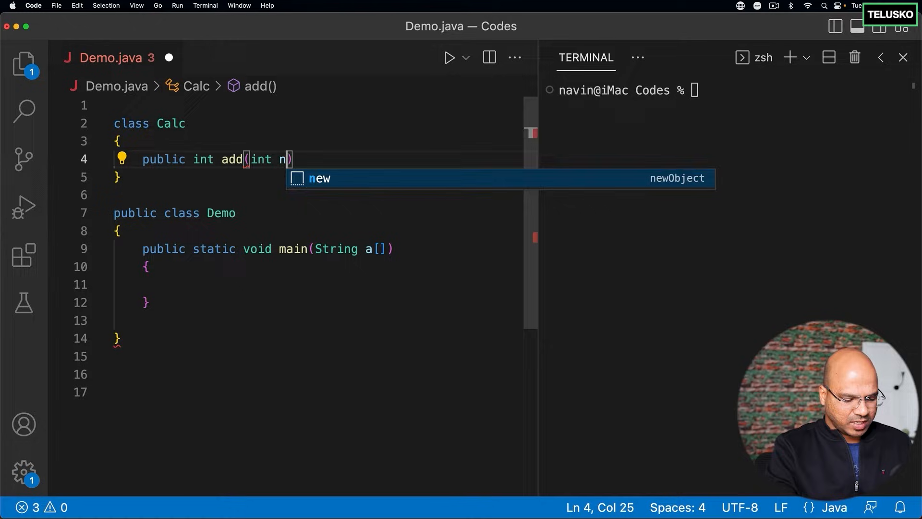
{"action": "type", "text": "1,int n2"}
{"action": "type", "text": "{"}
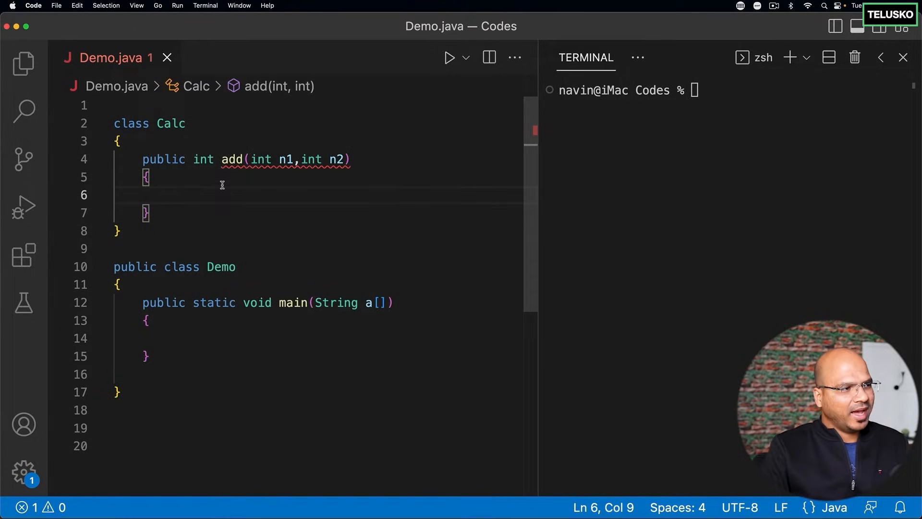
{"action": "type", "text": "return"}
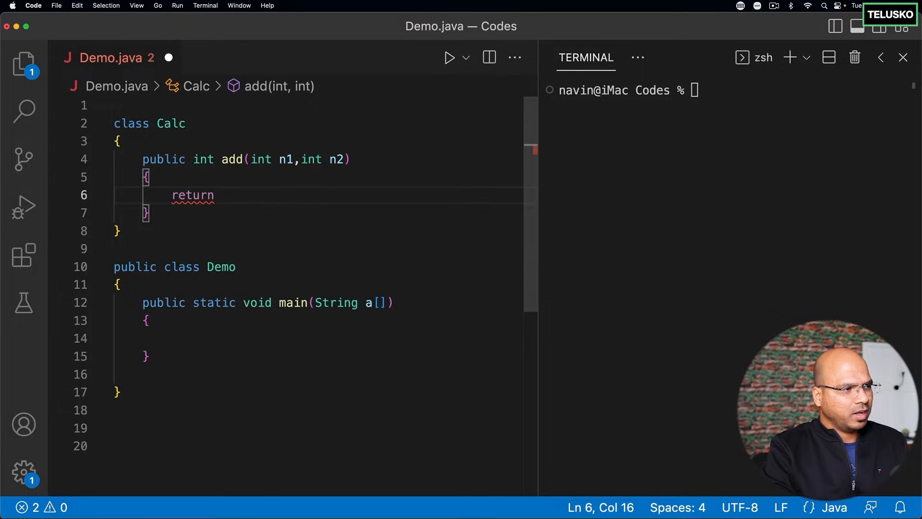
{"action": "type", "text": "n1 + n2;"}
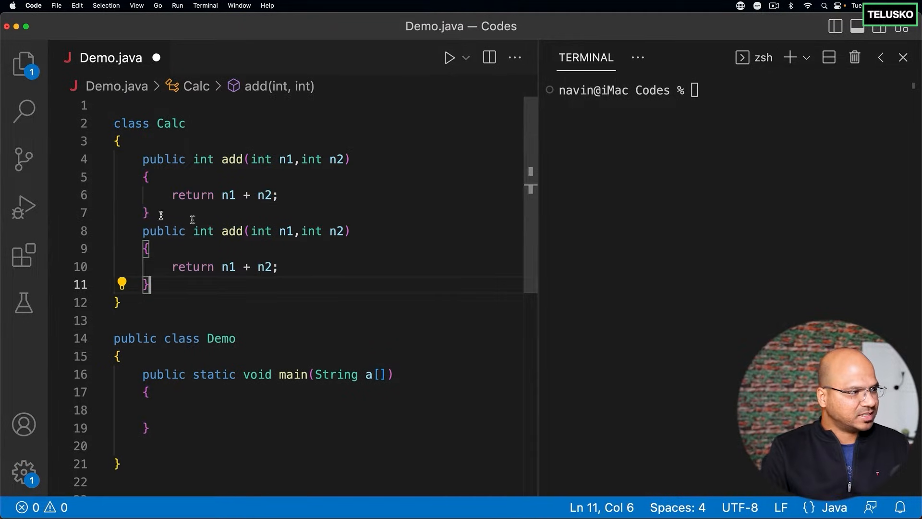
{"action": "type", "text": "sub"}
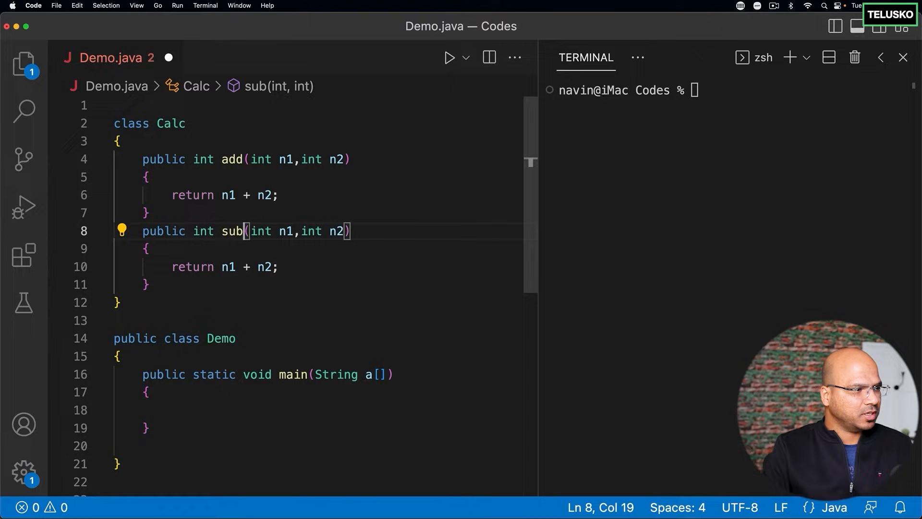
{"action": "type", "text": "-"}
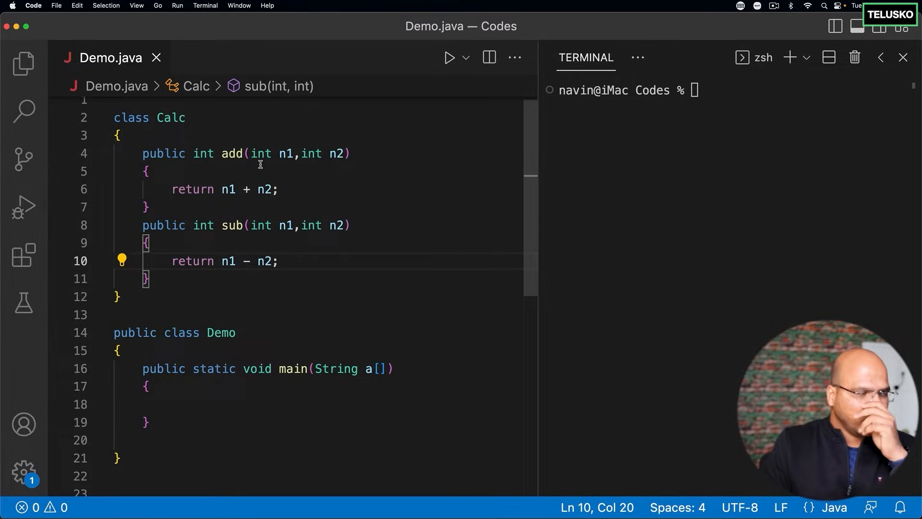
Delete the compiled .class files from the Codes folder, leaving only Demo.java.
{"action": "left_click", "coordinate": [23, 65]}
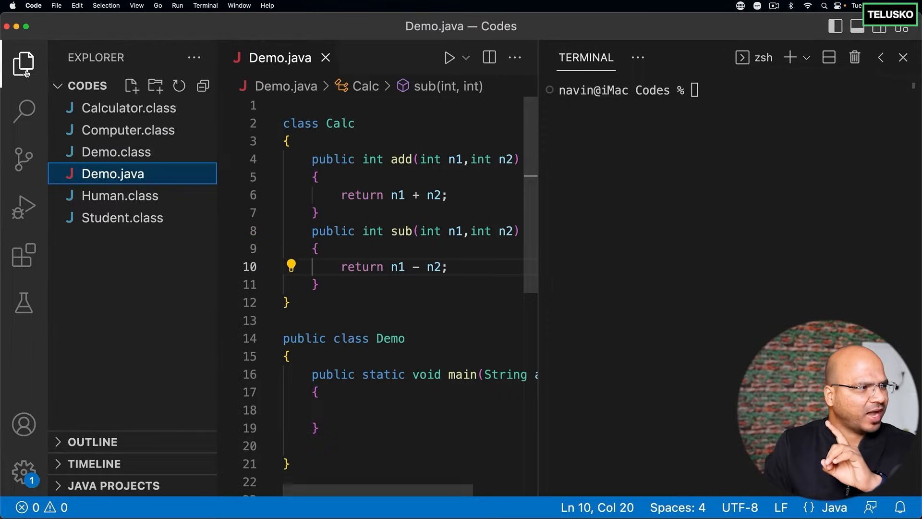
{"action": "mouse_move", "coordinate": [123, 182]}
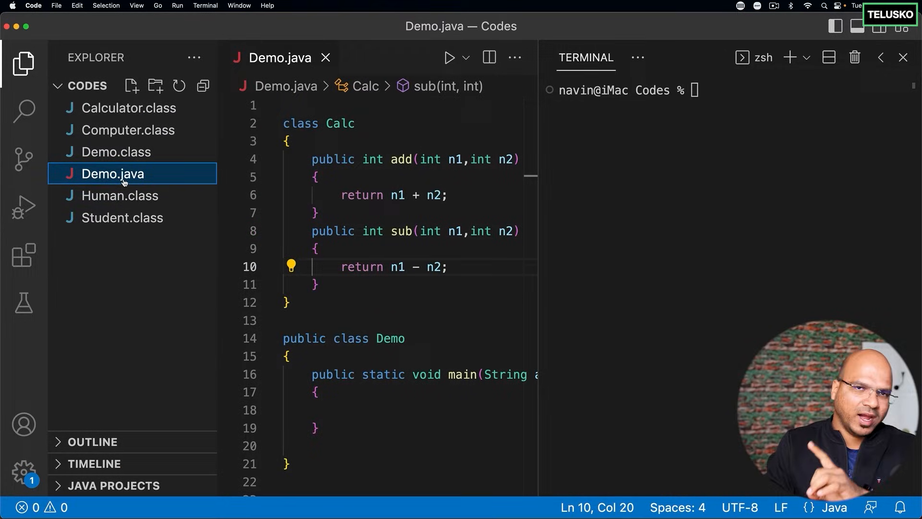
{"action": "mouse_move", "coordinate": [120, 195]}
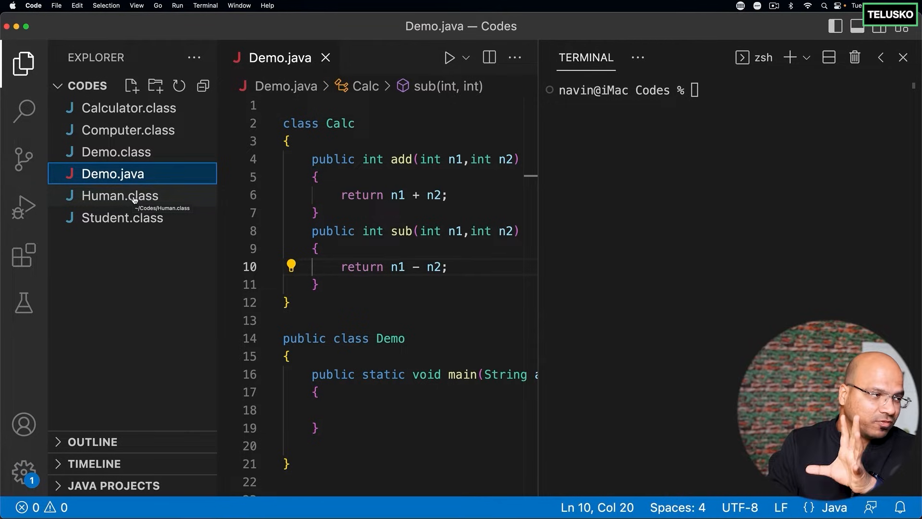
{"action": "mouse_move", "coordinate": [130, 118]}
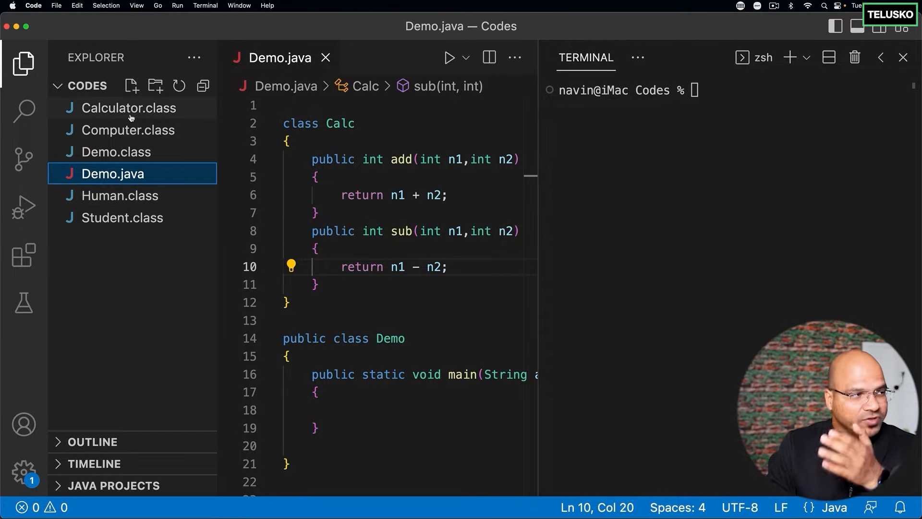
{"action": "mouse_move", "coordinate": [128, 129]}
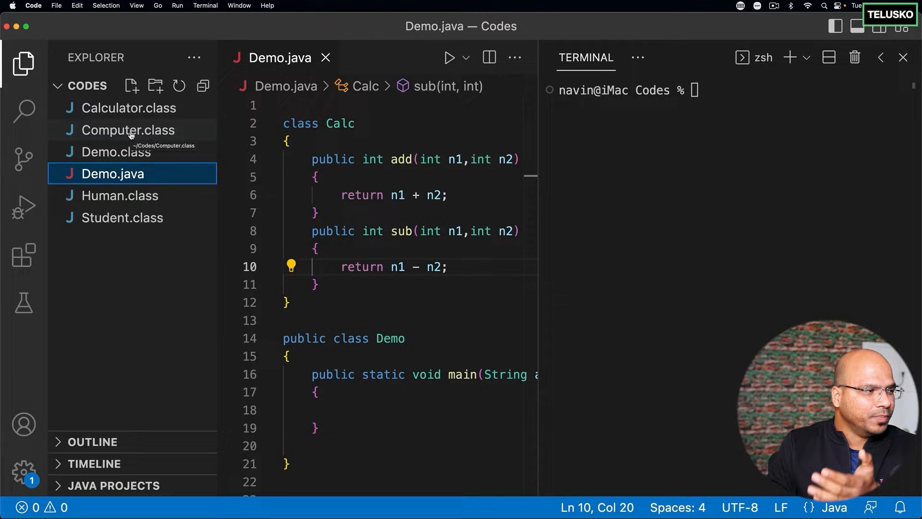
{"action": "mouse_move", "coordinate": [122, 218]}
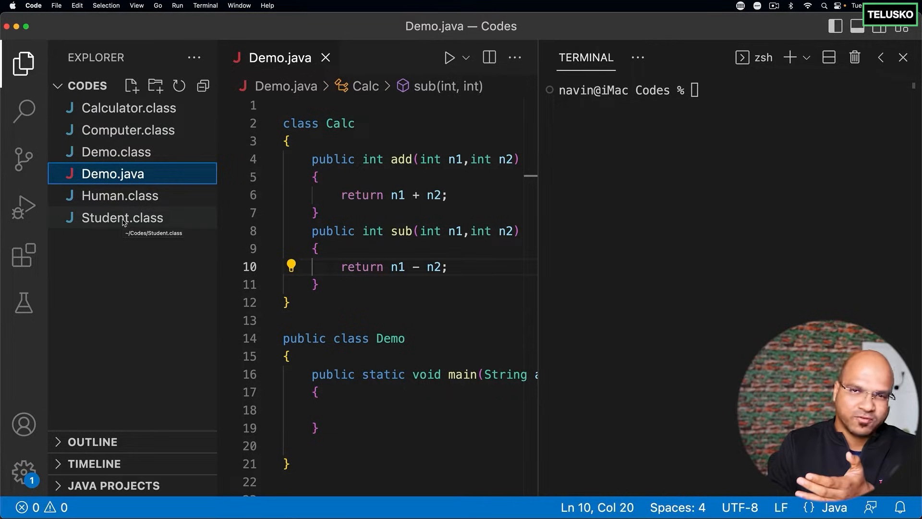
{"action": "mouse_move", "coordinate": [124, 234]}
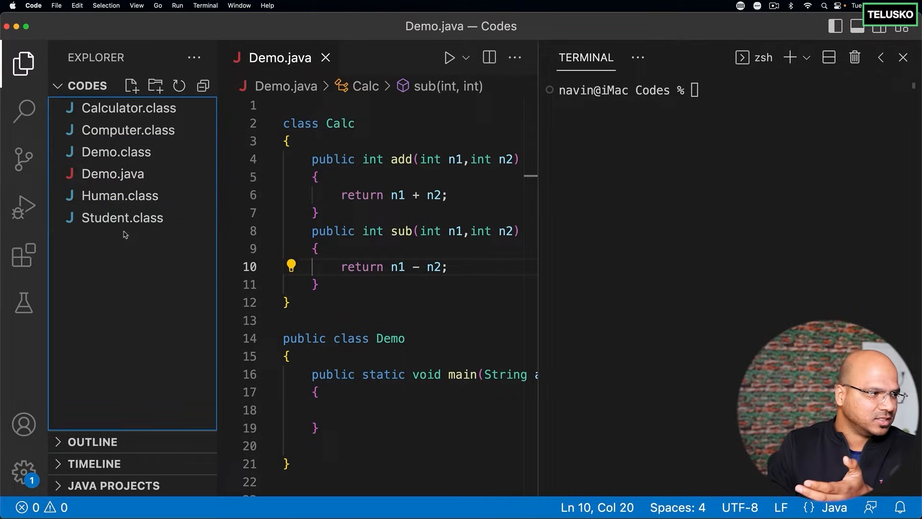
{"action": "right_click", "coordinate": [122, 217]}
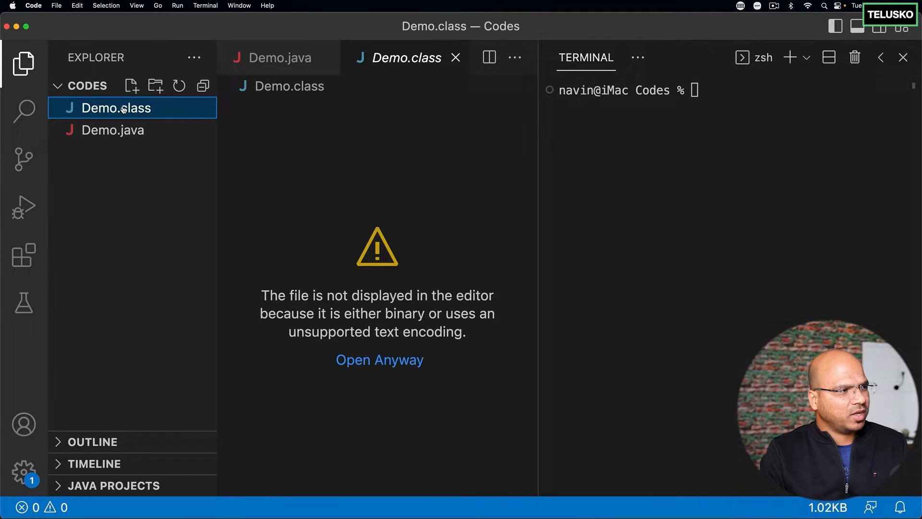
{"action": "right_click", "coordinate": [116, 107]}
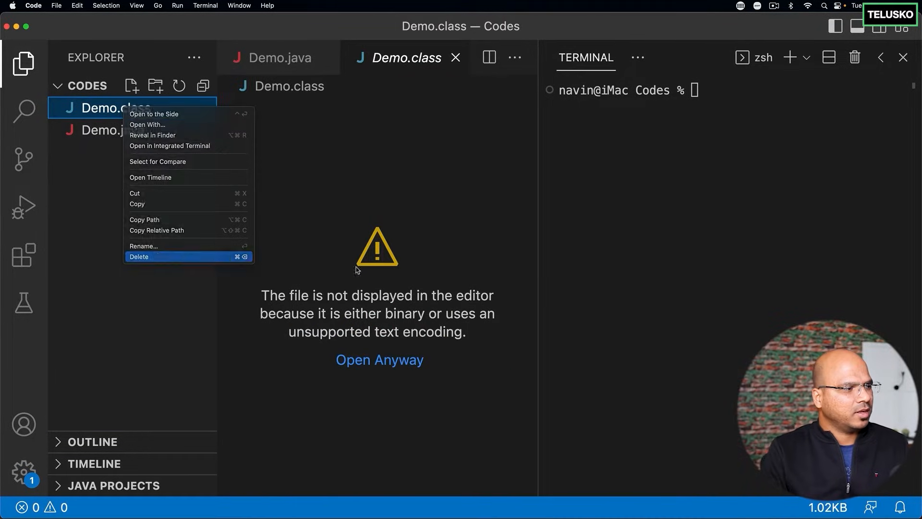
{"action": "left_click", "coordinate": [140, 256]}
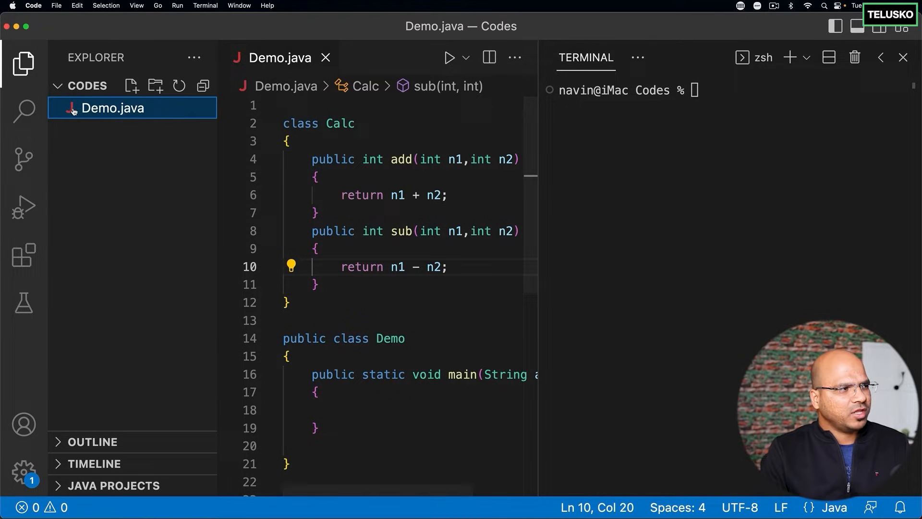
{"action": "mouse_move", "coordinate": [23, 63]}
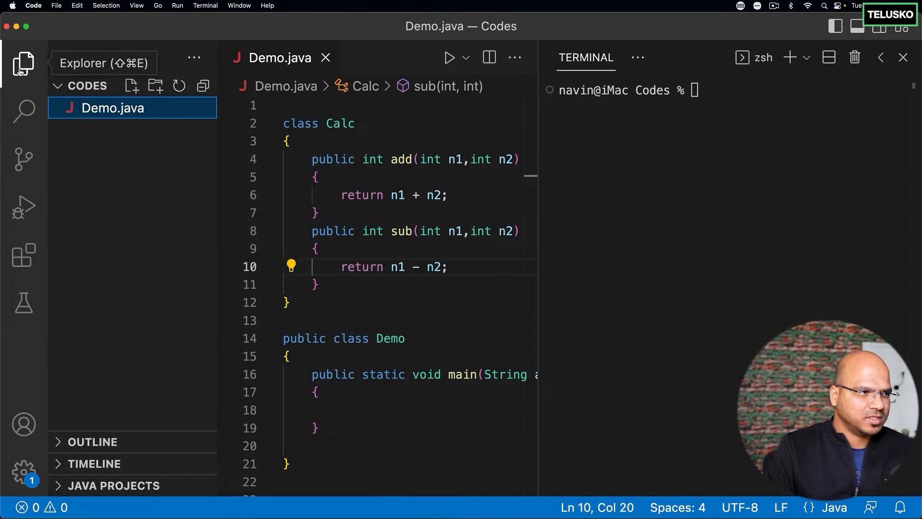
{"action": "left_click", "coordinate": [23, 63]}
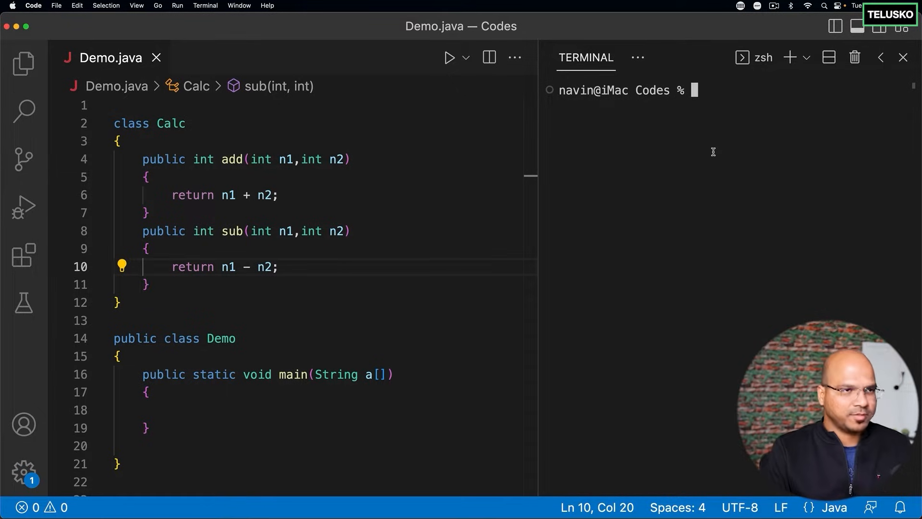
Compile Demo.java with javac and check the generated Calc.class and Demo.class.
{"action": "type", "text": "javac"}
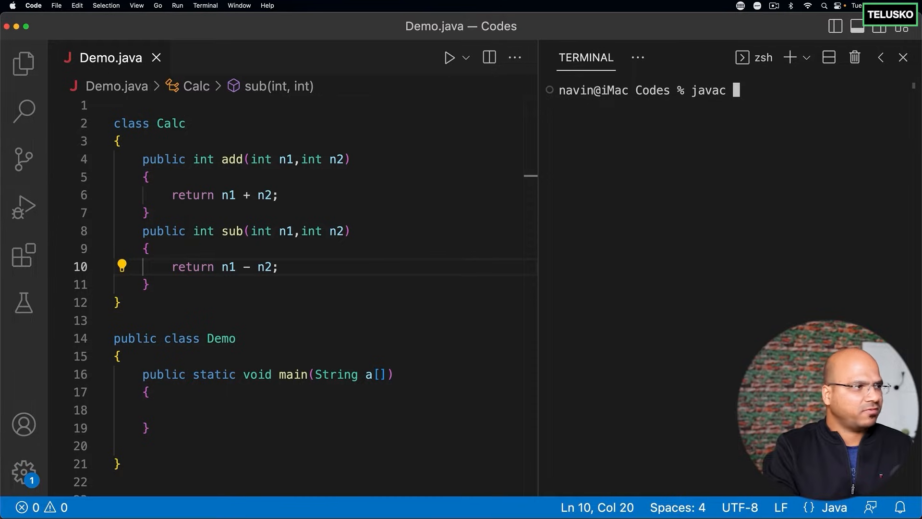
{"action": "type", "text": "Demo.j"}
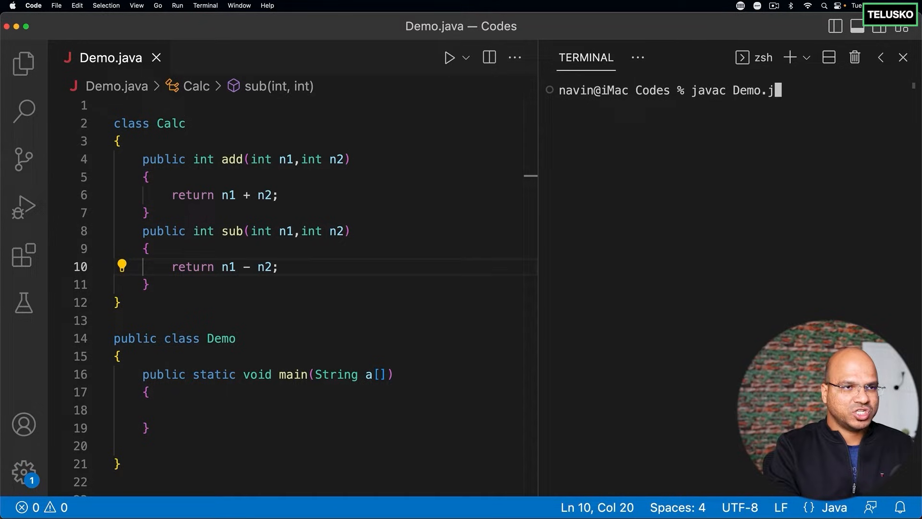
{"action": "key", "text": "Return"}
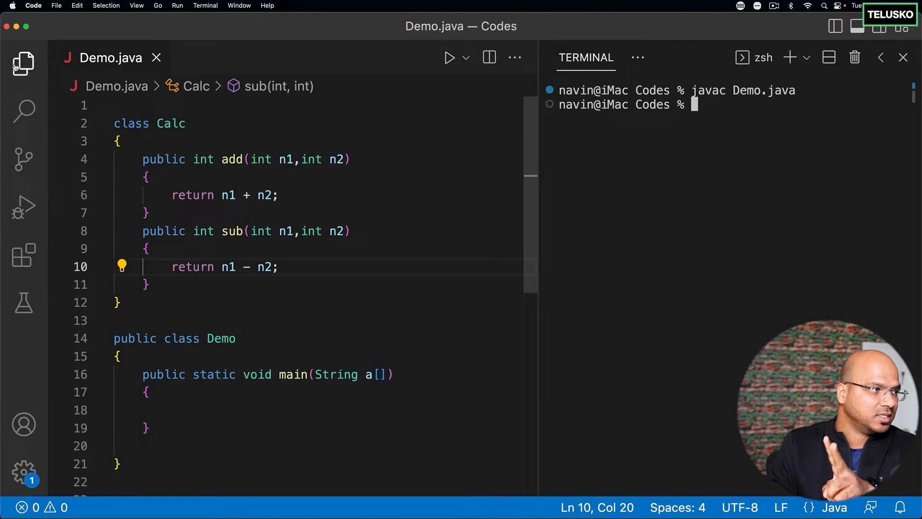
{"action": "left_click", "coordinate": [23, 63]}
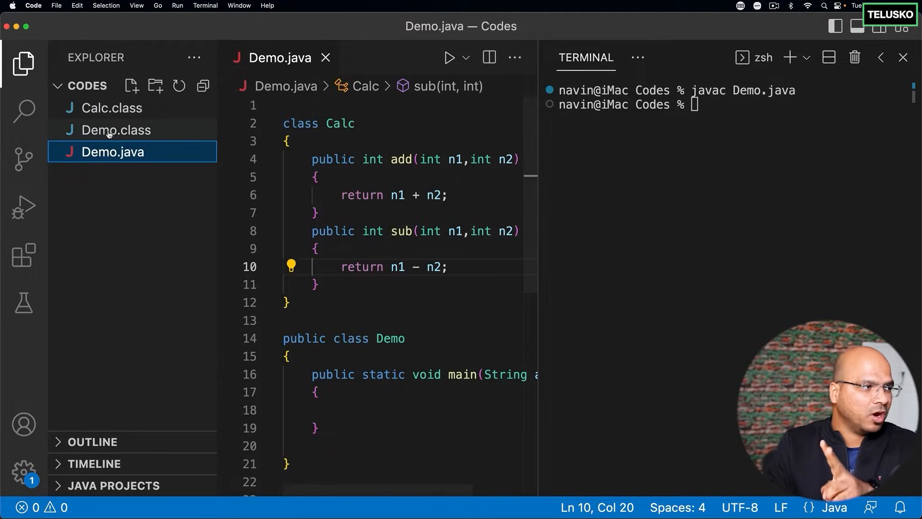
{"action": "mouse_move", "coordinate": [109, 111]}
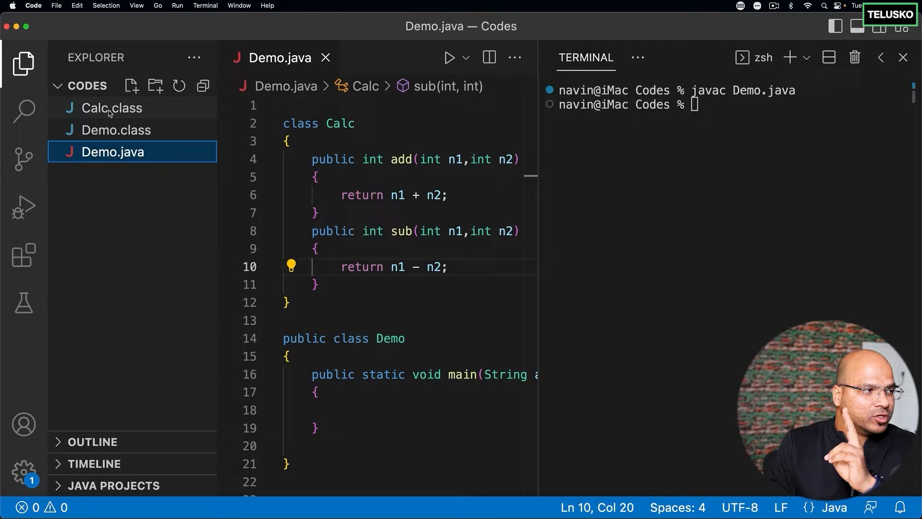
{"action": "left_click", "coordinate": [23, 64]}
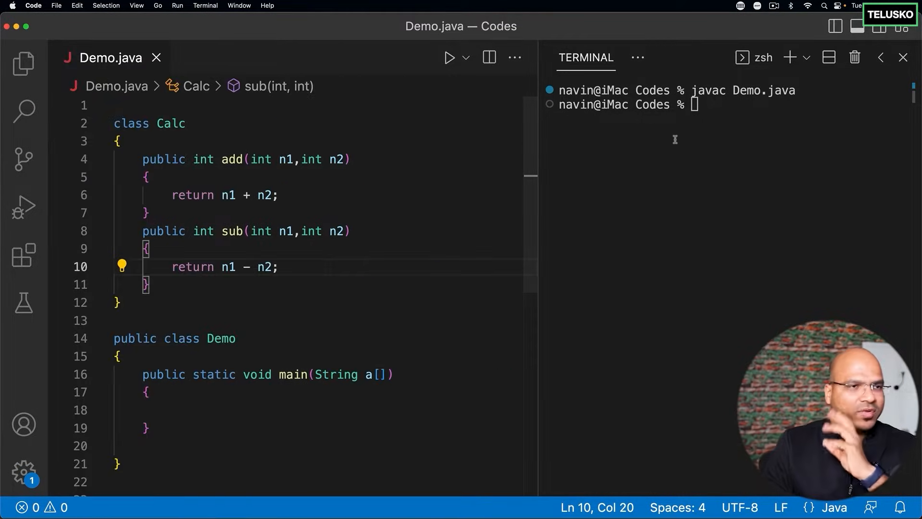
Run java Demo in the terminal, which prints nothing.
{"action": "type", "text": "java D"}
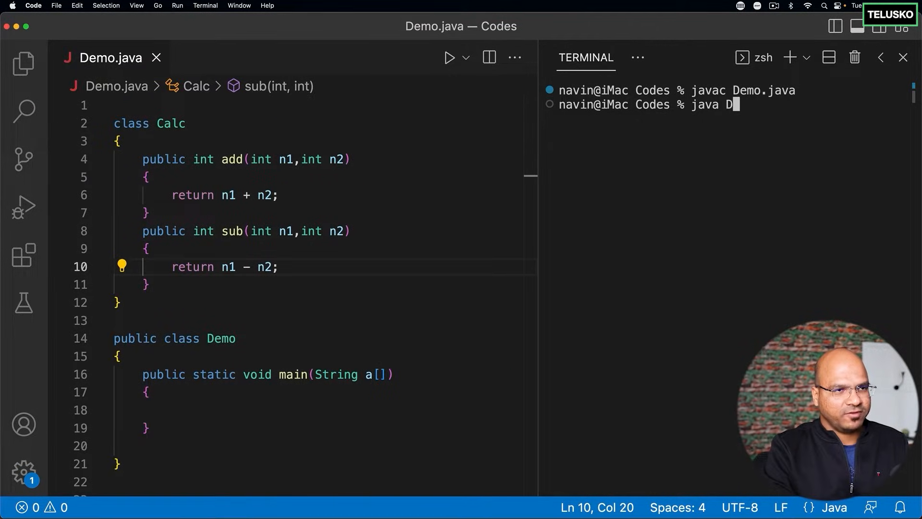
{"action": "key", "text": "Return"}
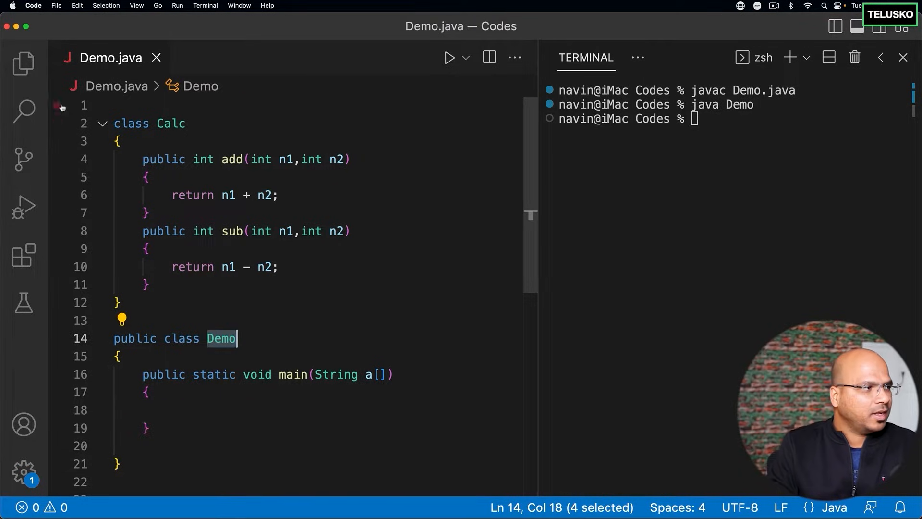
{"action": "mouse_move", "coordinate": [117, 159]}
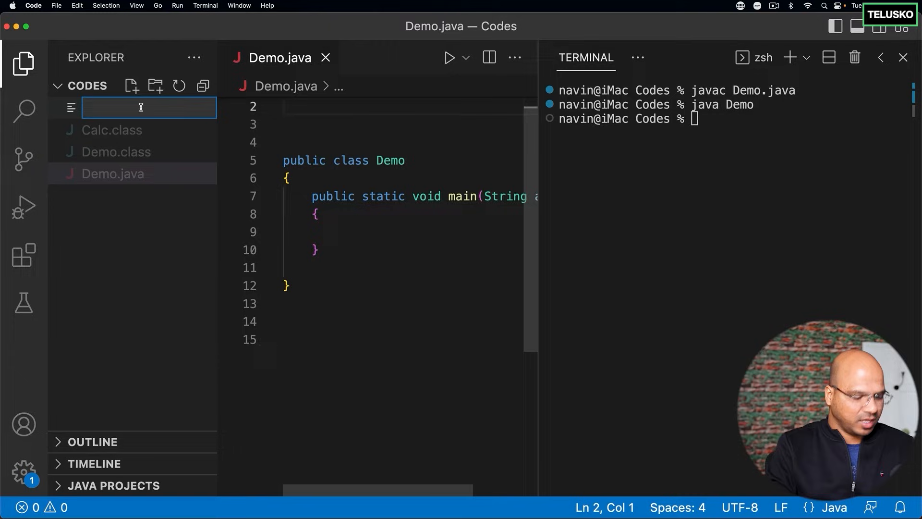
Create a new Calc.java file to hold the Calc class.
{"action": "type", "text": "Calc.j"}
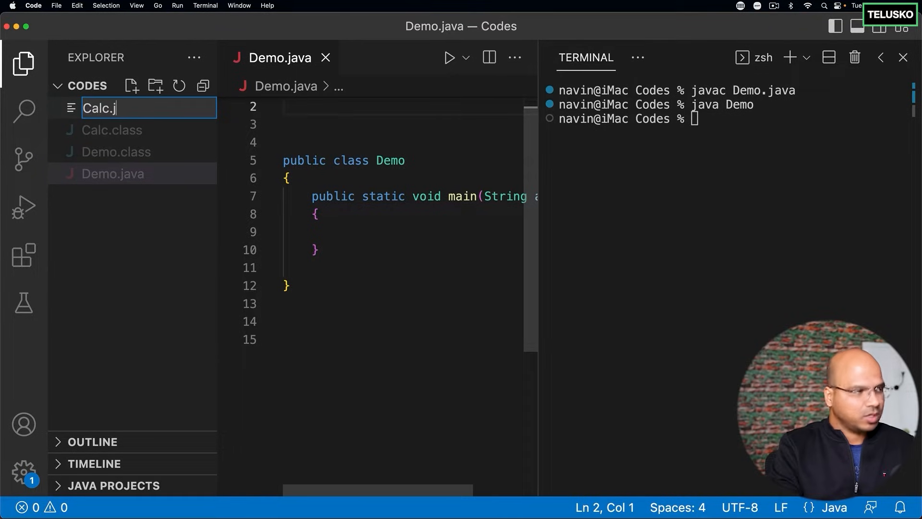
{"action": "key", "text": "Return"}
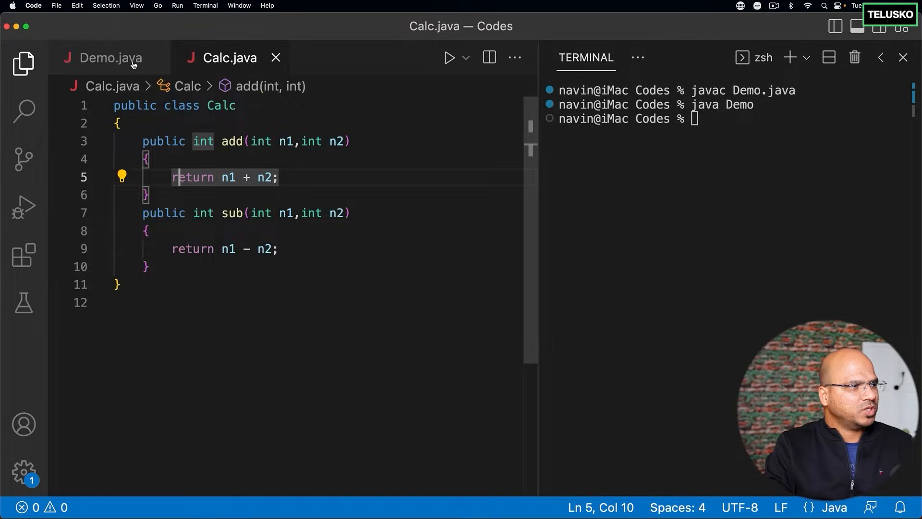
{"action": "left_click", "coordinate": [23, 64]}
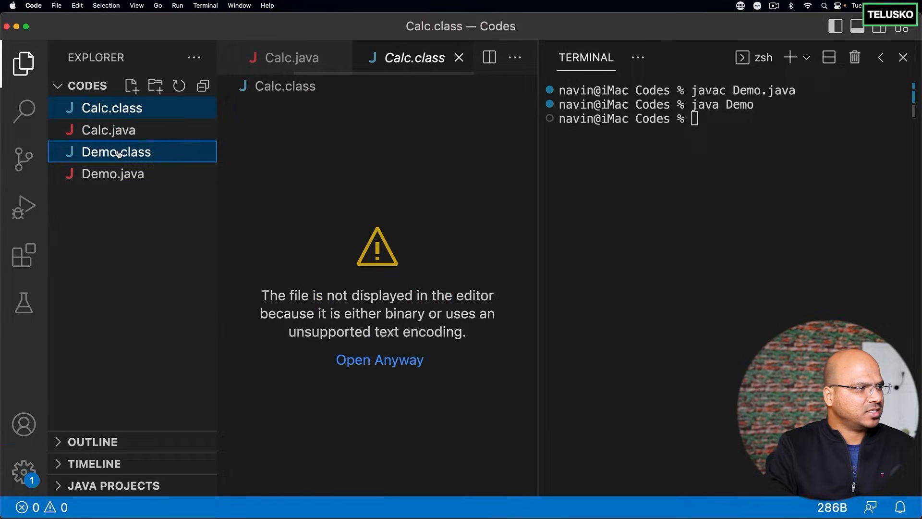
Recompile Demo.java with javac and check the project files.
{"action": "left_click", "coordinate": [108, 130]}
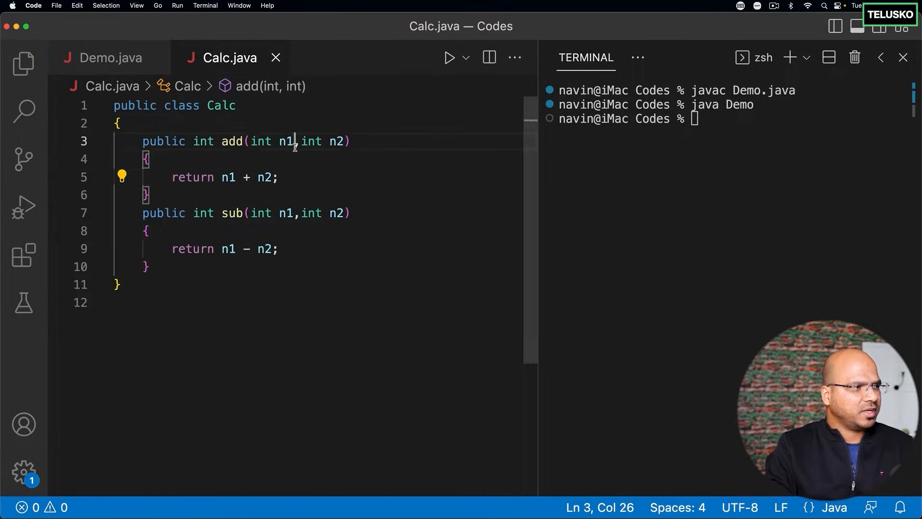
{"action": "type", "text": "javac Demo.java"}
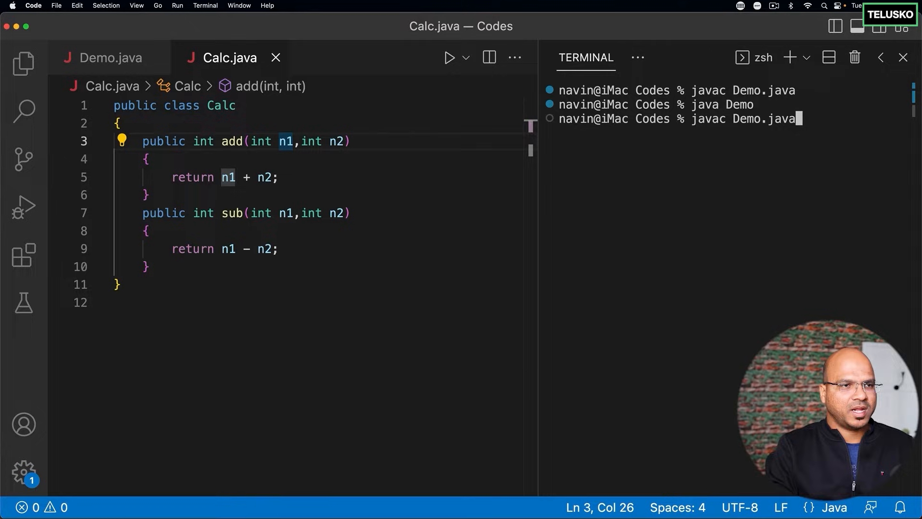
{"action": "left_click", "coordinate": [109, 57]}
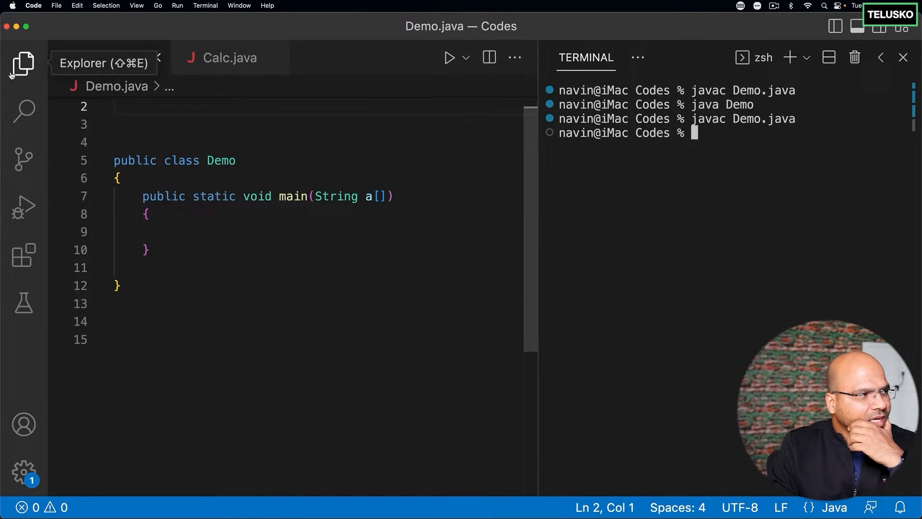
{"action": "left_click", "coordinate": [22, 64]}
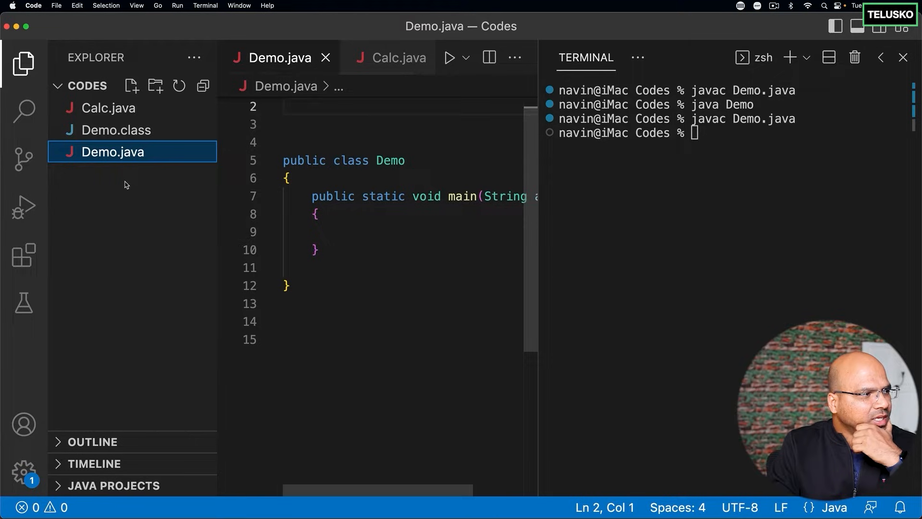
{"action": "mouse_move", "coordinate": [23, 63]}
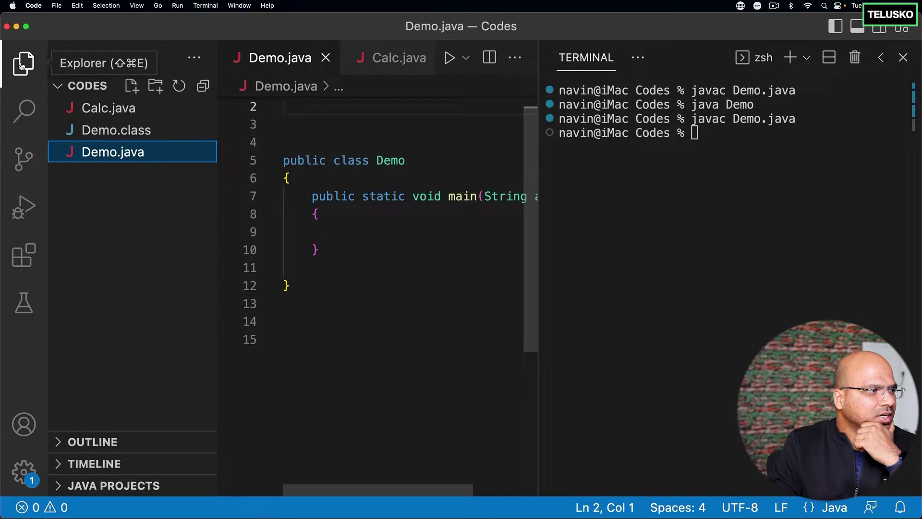
Write Calc obj = new Calc(); in Demo's main method.
{"action": "left_click", "coordinate": [23, 63]}
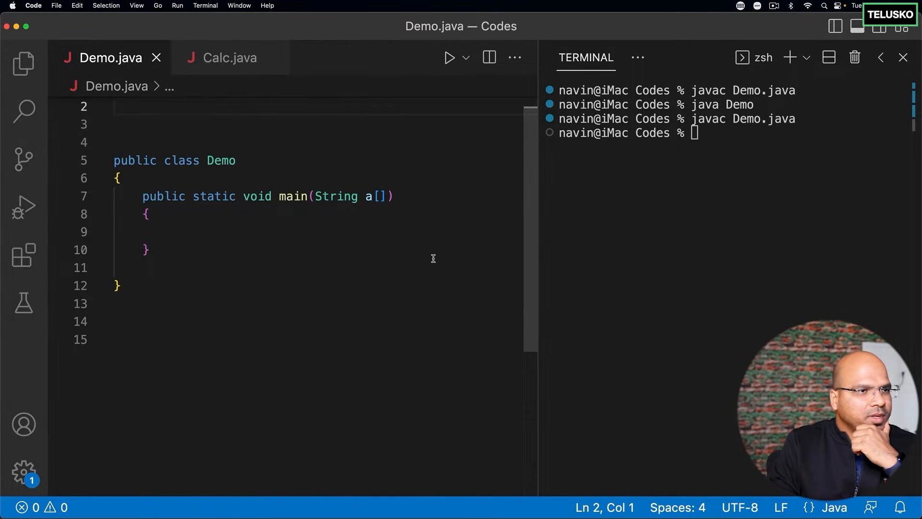
{"action": "type", "text": "Calc obj ="}
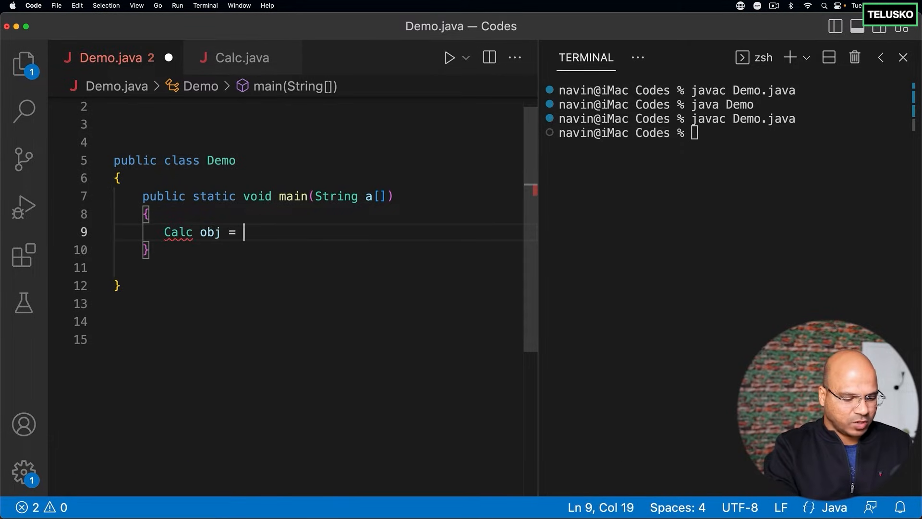
{"action": "type", "text": "new Calc();"}
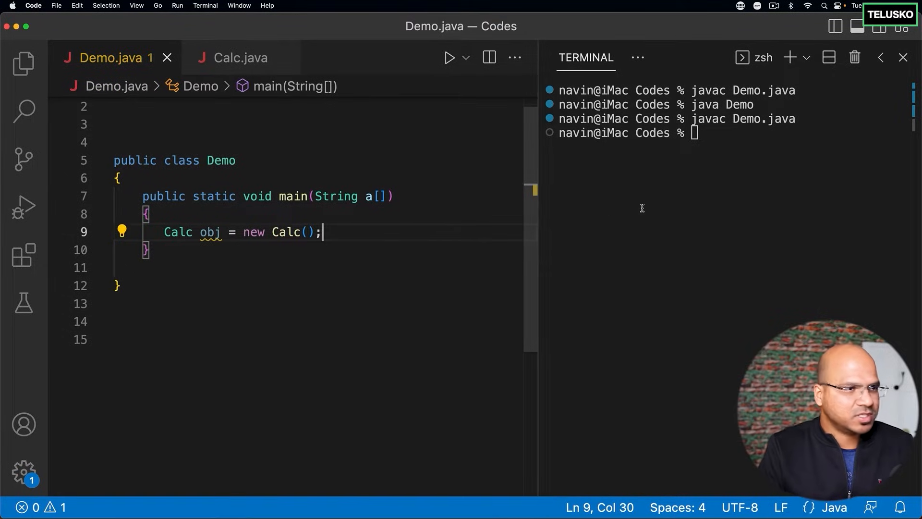
Recompile Demo.java so Calc.class is produced and check the files.
{"action": "type", "text": "javac Demo.java"}
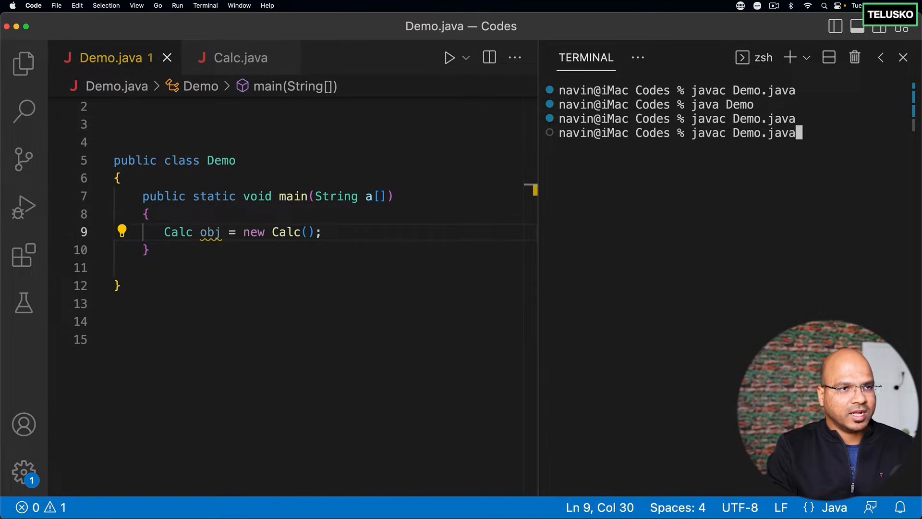
{"action": "key", "text": "Return"}
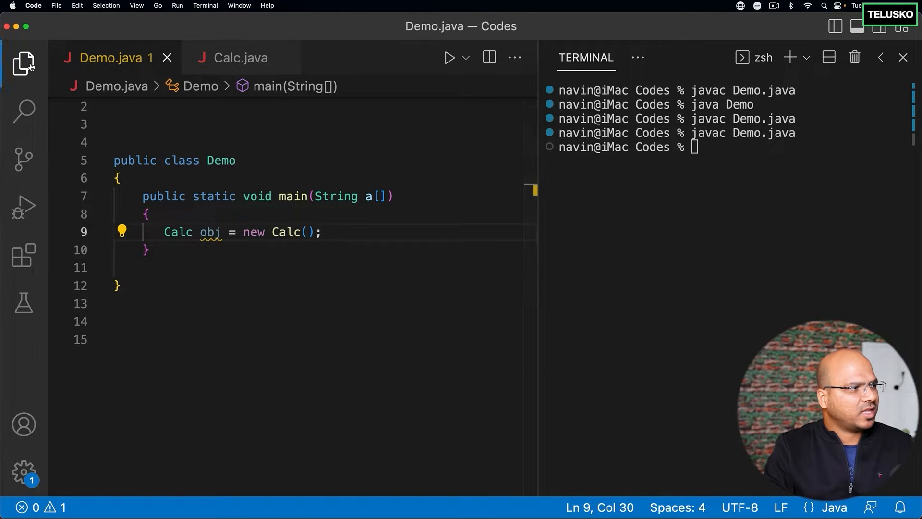
{"action": "left_click", "coordinate": [23, 63]}
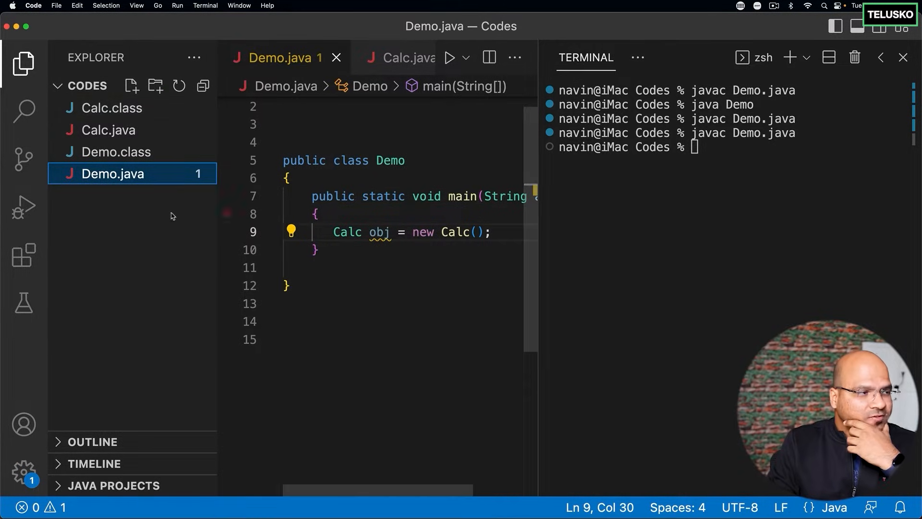
{"action": "double_click", "coordinate": [347, 232]}
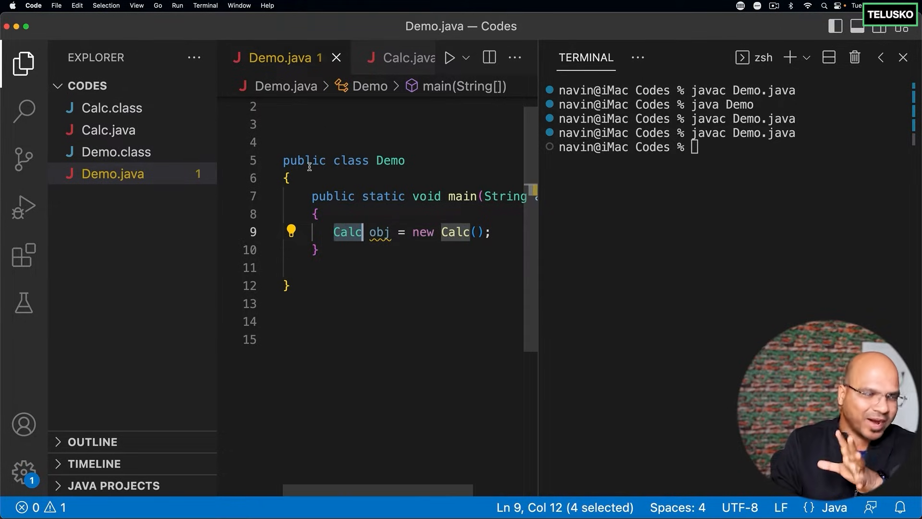
{"action": "mouse_move", "coordinate": [154, 184]}
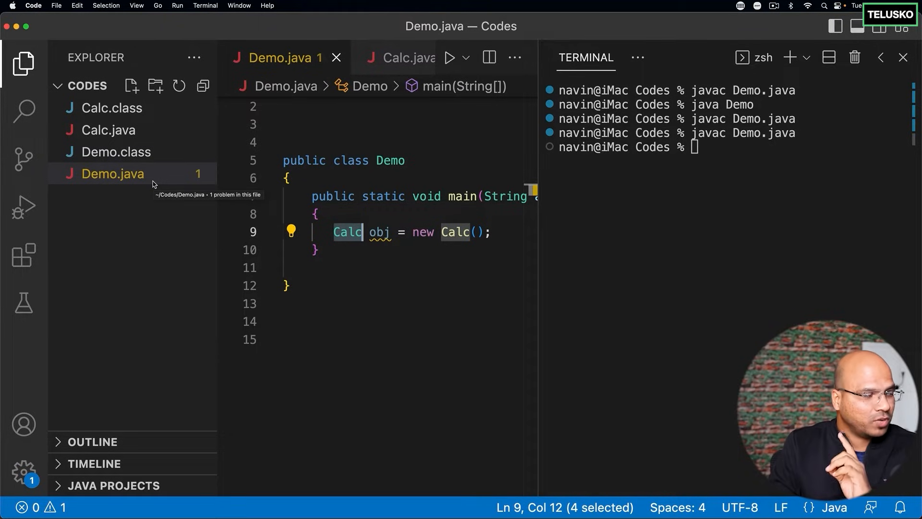
{"action": "mouse_move", "coordinate": [147, 111]}
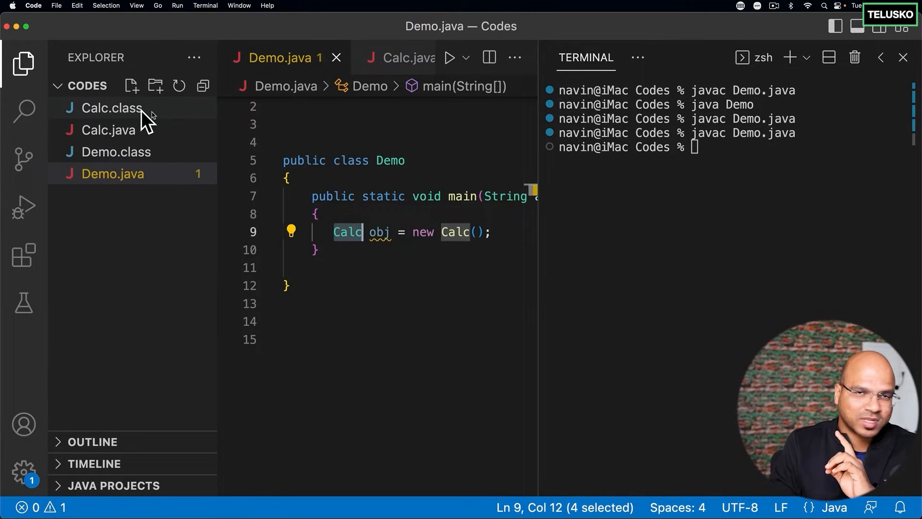
{"action": "mouse_move", "coordinate": [117, 129]}
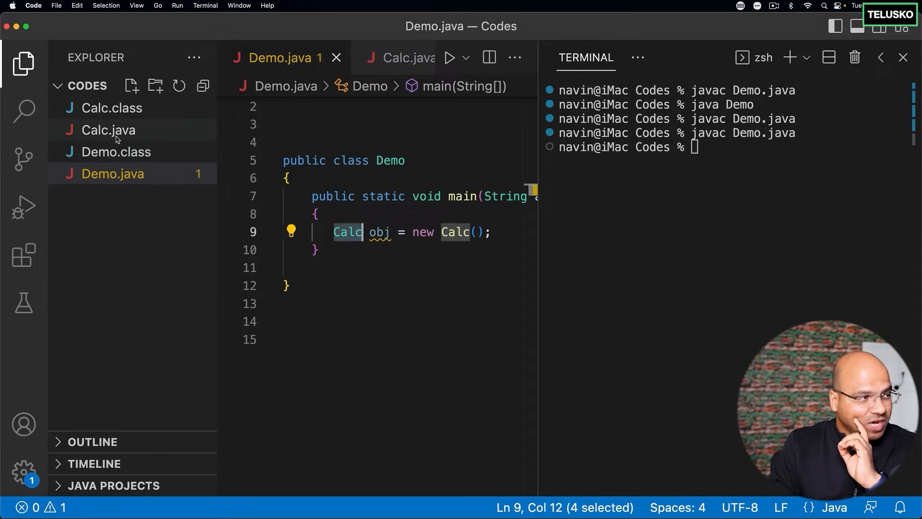
Store obj.add(4, 5) in r1 and obj.sub(7, 3) in r2 inside main.
{"action": "left_click", "coordinate": [334, 231]}
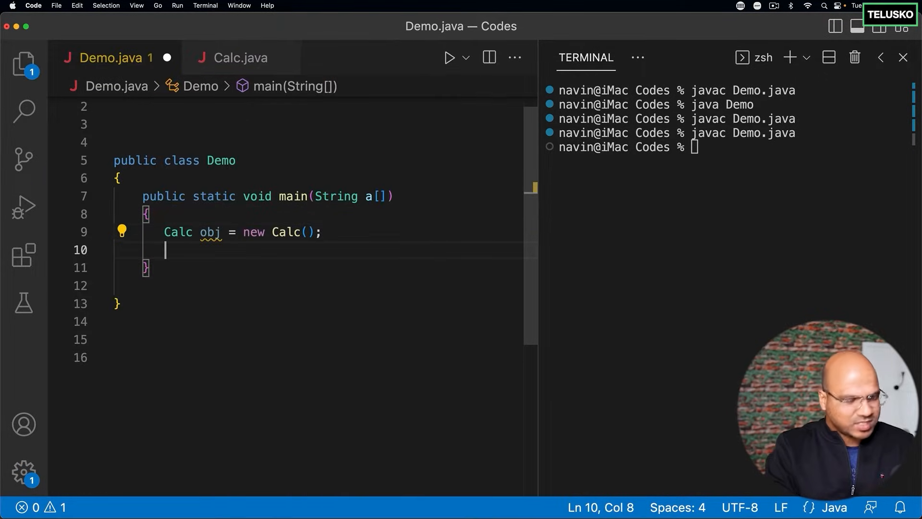
{"action": "type", "text": "int"}
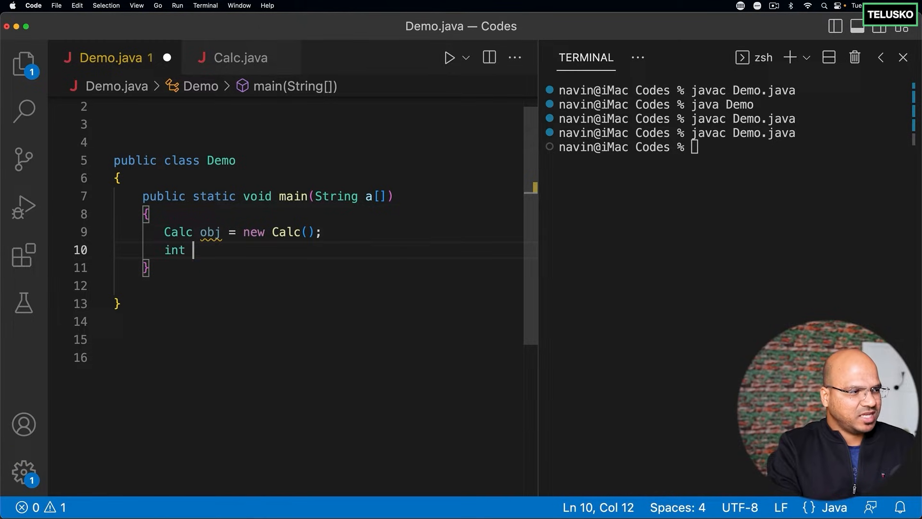
{"action": "type", "text": "r1 = obj.add(4, 5);"}
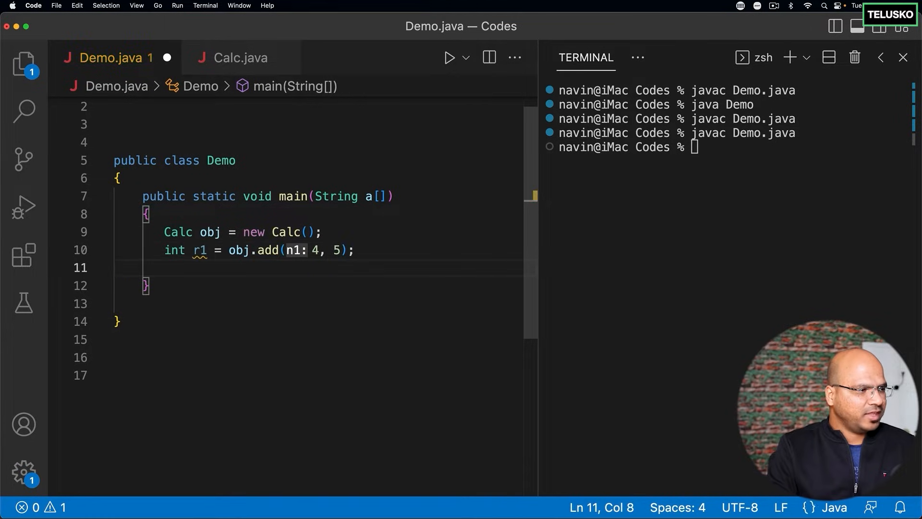
{"action": "type", "text": "int r"}
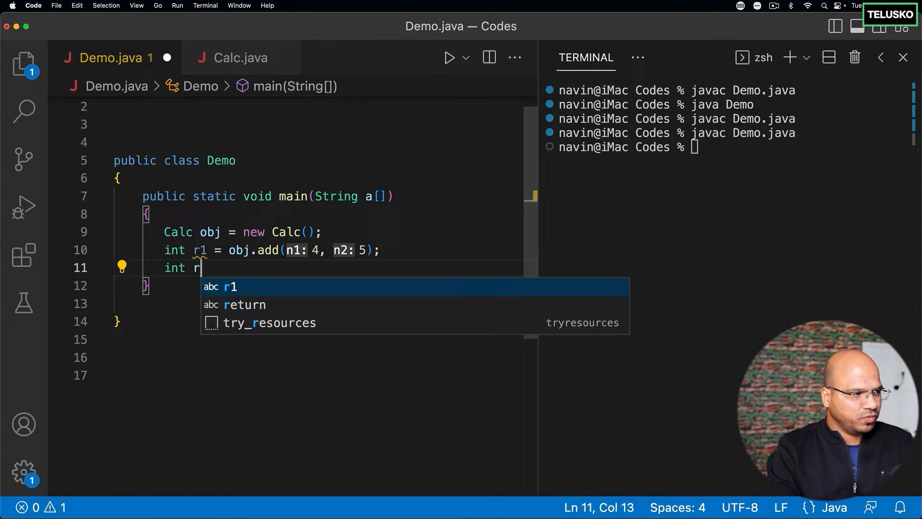
{"action": "type", "text": "2 = obj."}
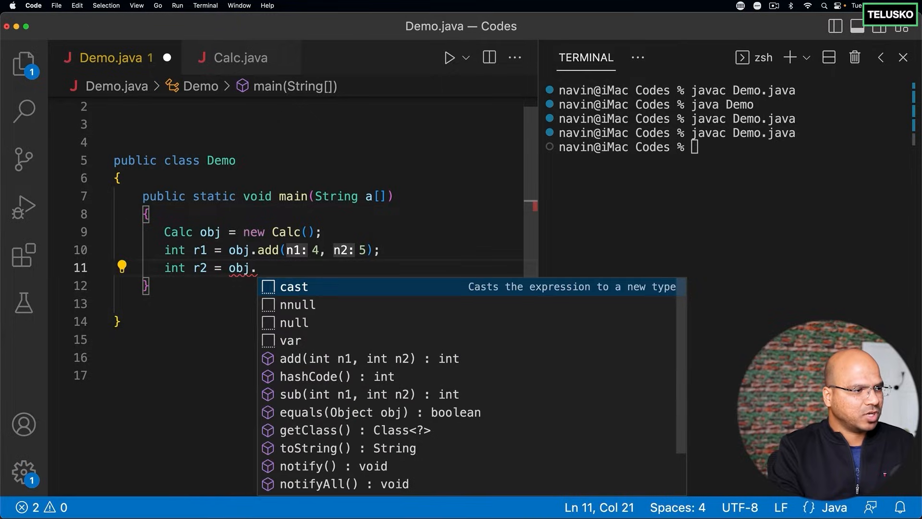
{"action": "type", "text": "sub(7, r1)"}
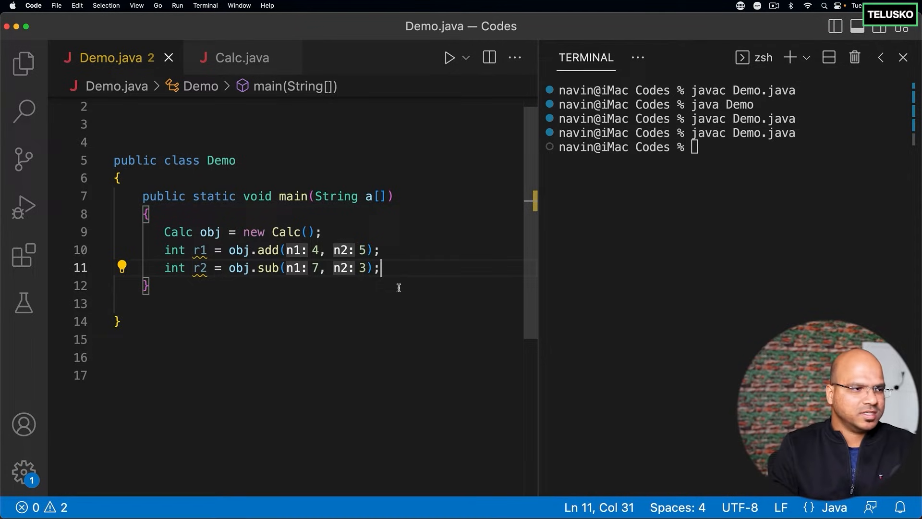
Print r1 and r2 with System.out.println and run java Demo to get 9 4.
{"action": "type", "text": "System.out.println();"}
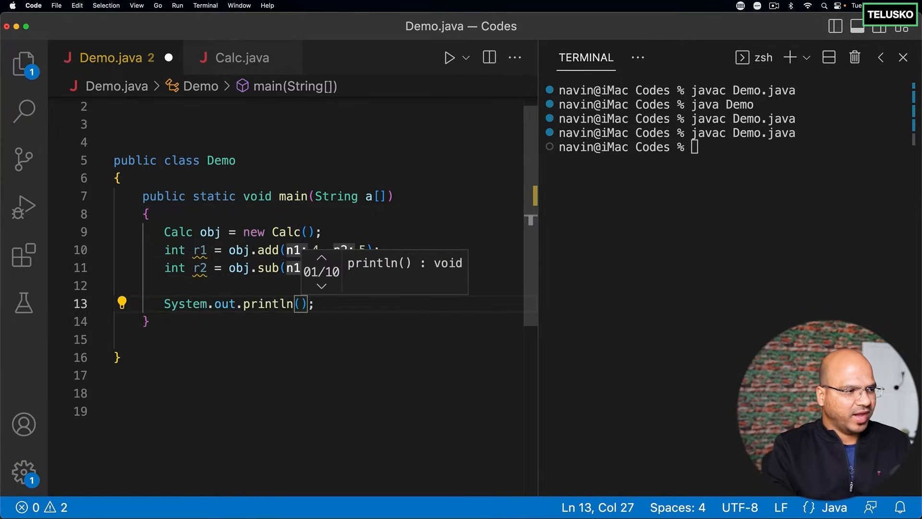
{"action": "type", "text": "r1 + \"\""}
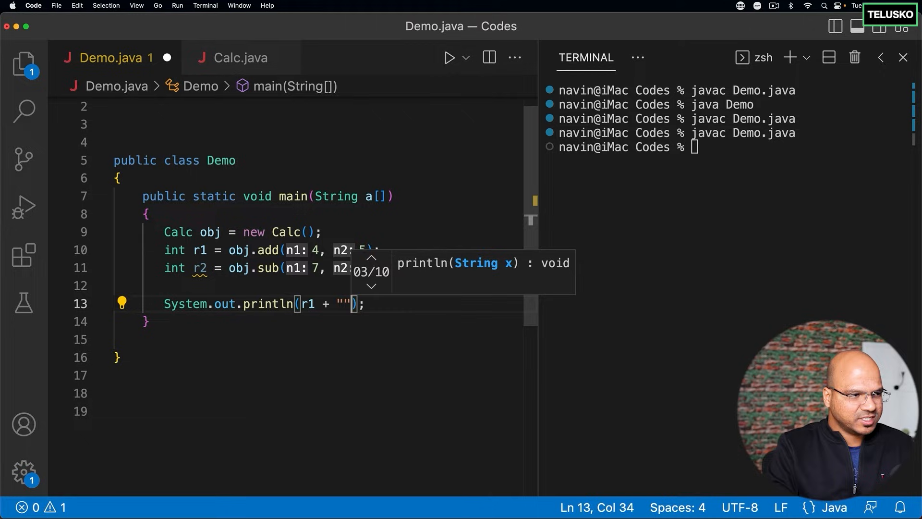
{"action": "type", "text": "\" \" + r2"}
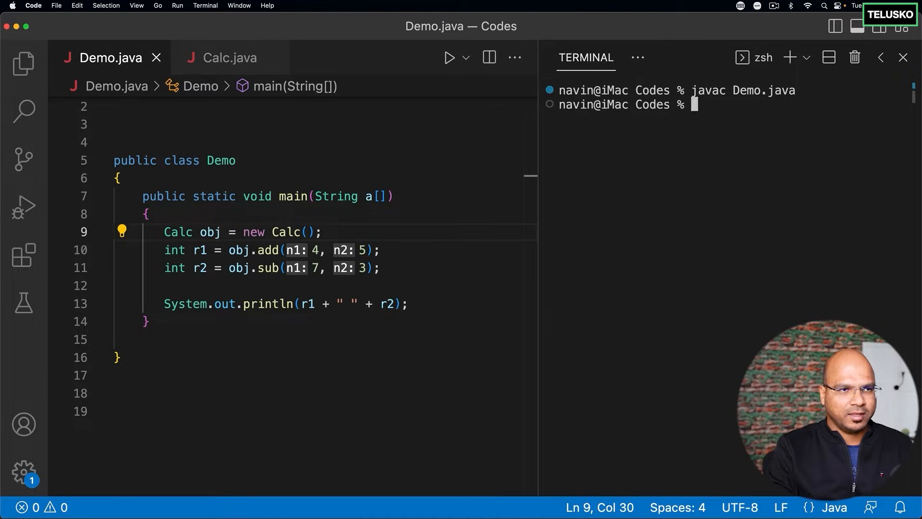
{"action": "type", "text": "java Demo"}
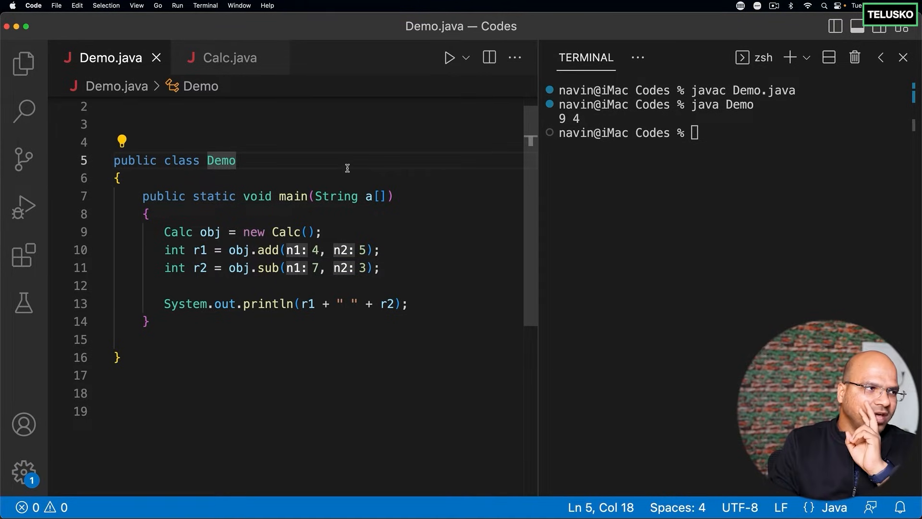
{"action": "scroll", "scroll_direction": "down", "scroll_amount": 3}
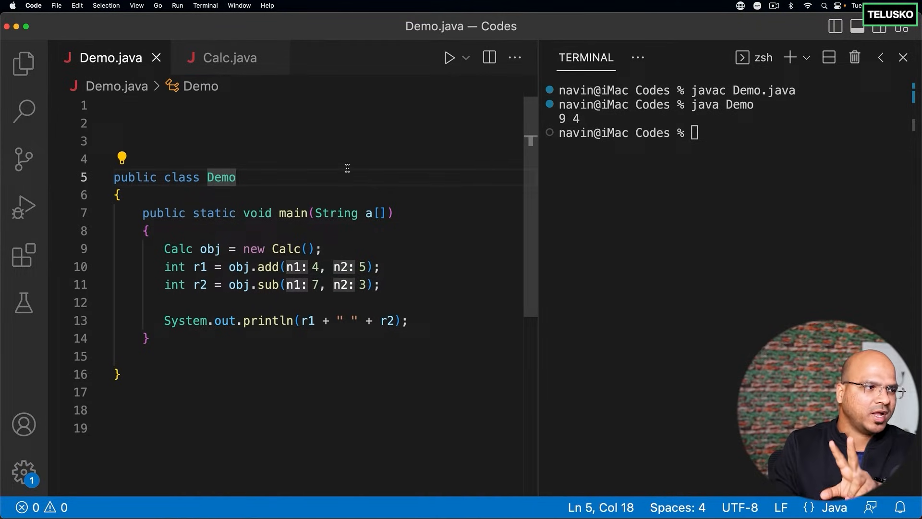
{"action": "left_click", "coordinate": [229, 57]}
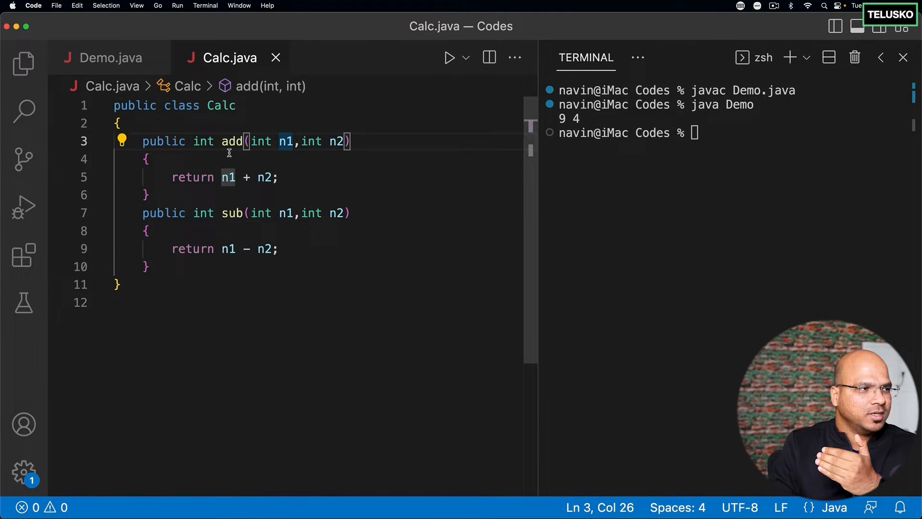
{"action": "left_click", "coordinate": [109, 58]}
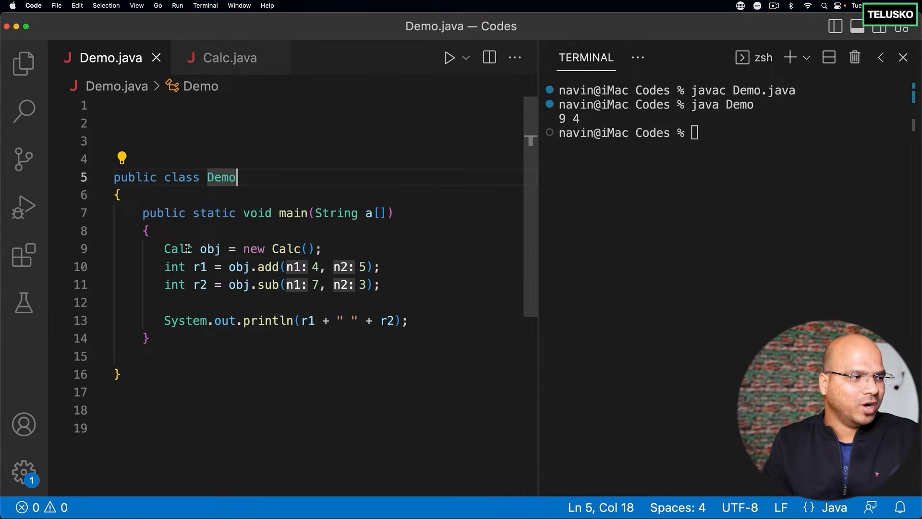
{"action": "double_click", "coordinate": [177, 248]}
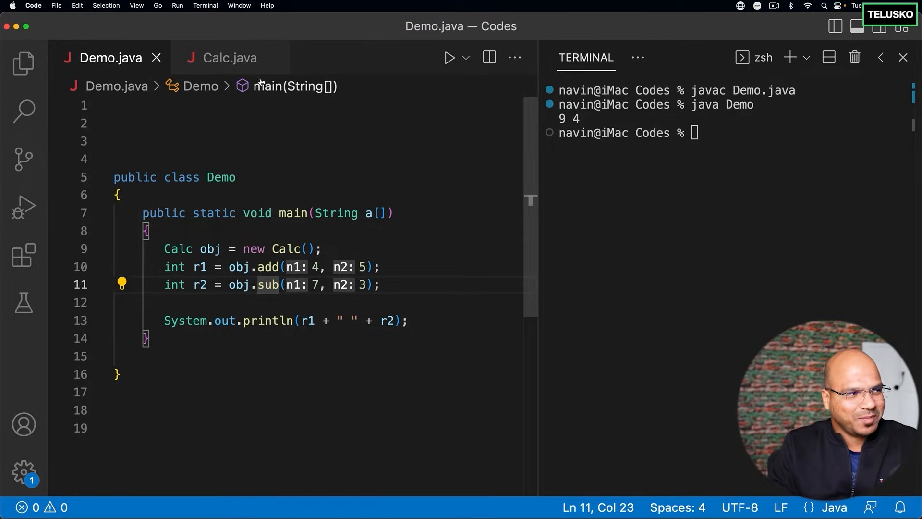
{"action": "left_click", "coordinate": [230, 57]}
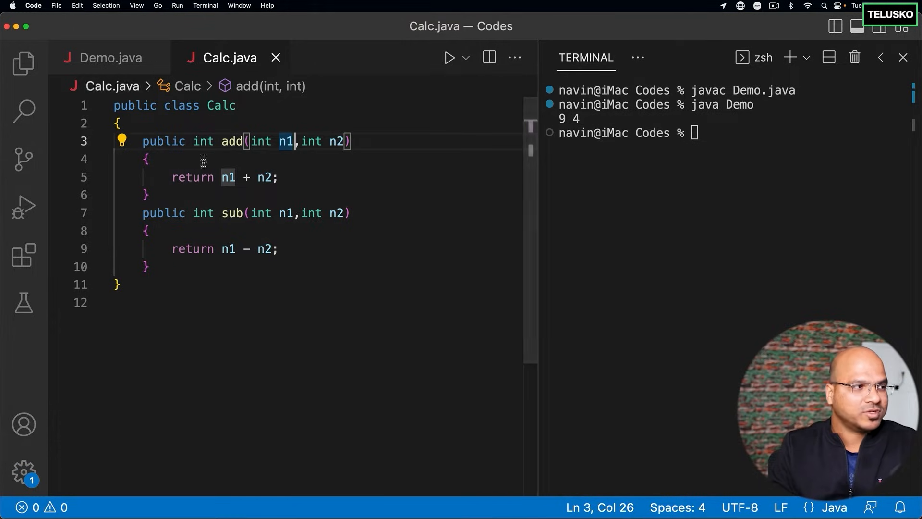
{"action": "left_click", "coordinate": [146, 266]}
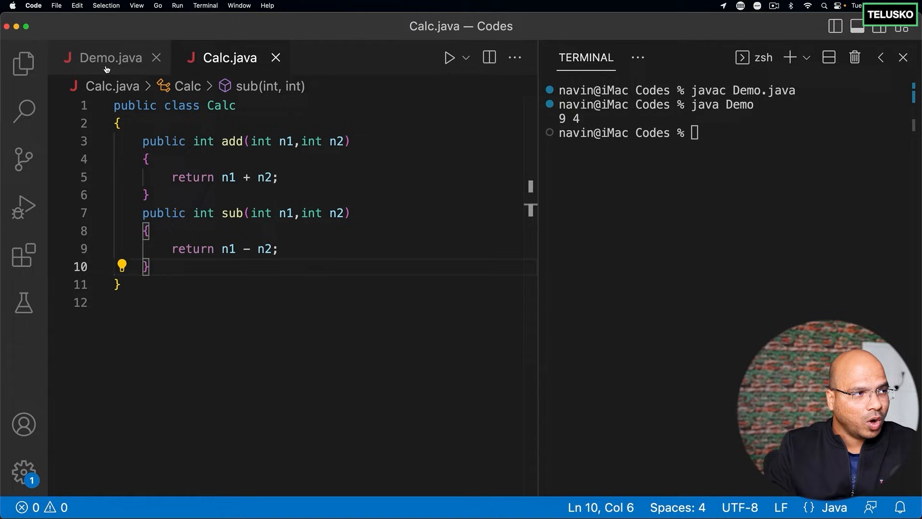
{"action": "mouse_move", "coordinate": [109, 57]}
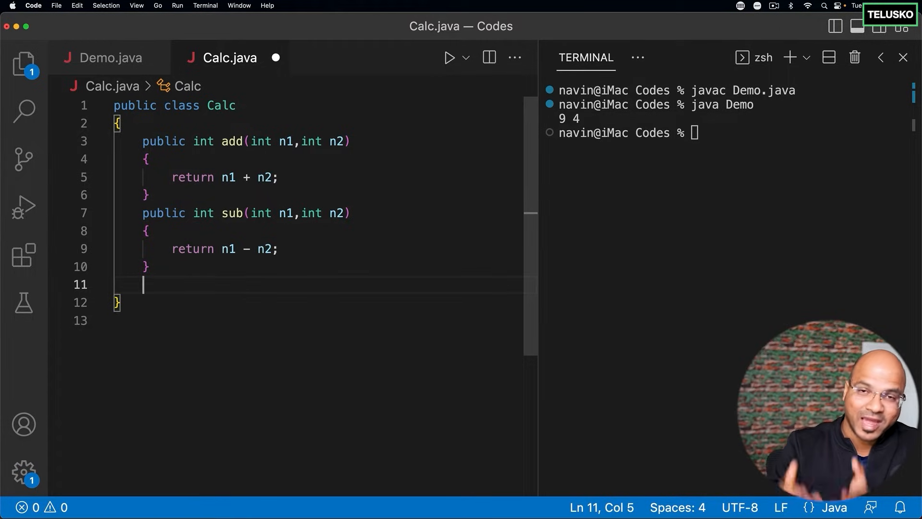
{"action": "key", "text": "backspace"}
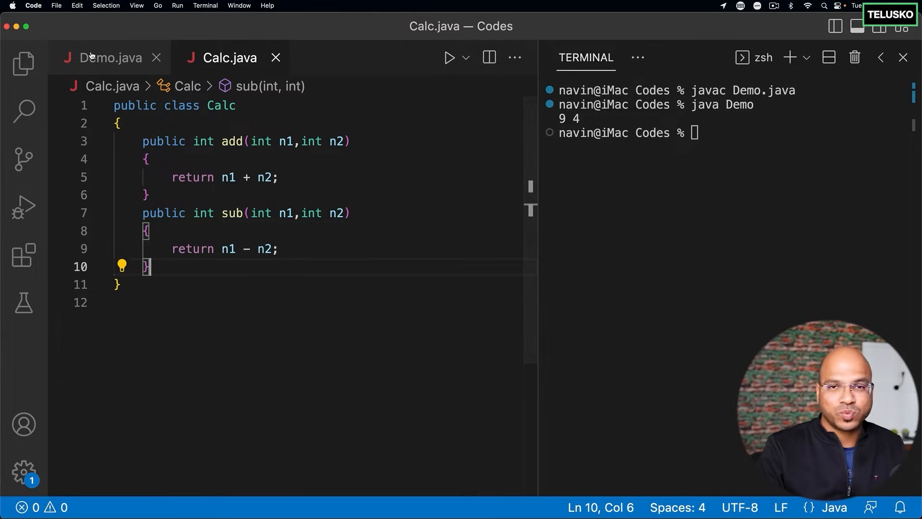
{"action": "left_click", "coordinate": [110, 57]}
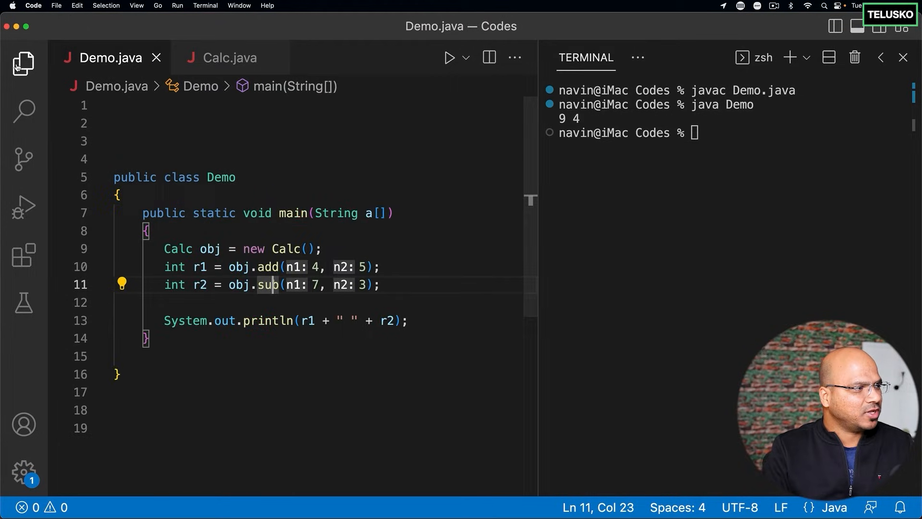
Create a new AdvCalc.java file in the project.
{"action": "left_click", "coordinate": [23, 63]}
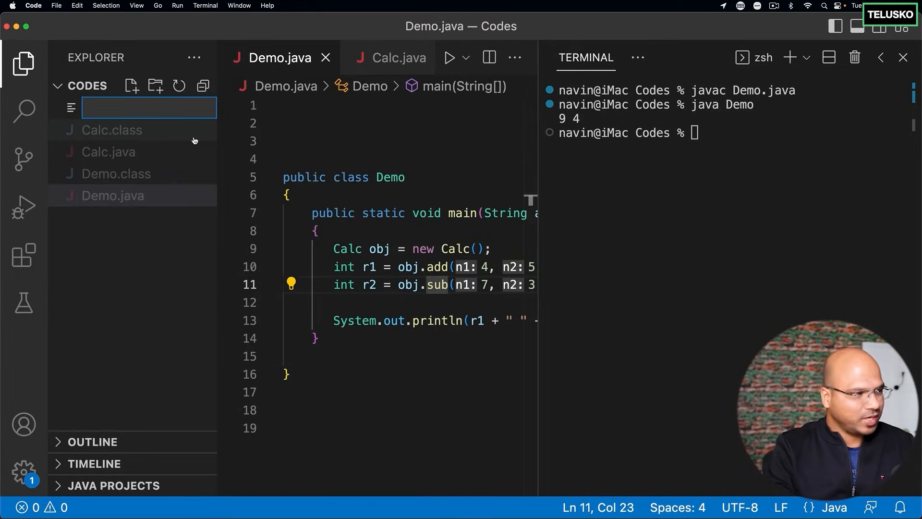
{"action": "type", "text": "Adv"}
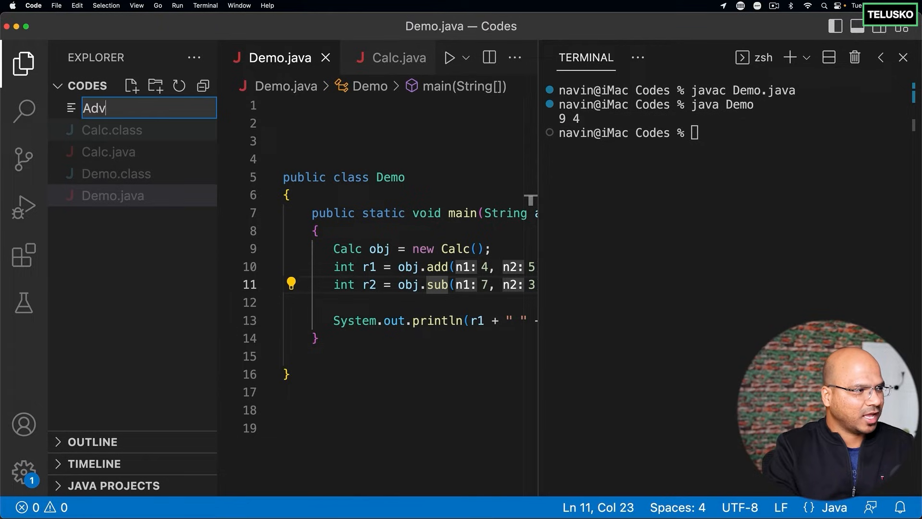
{"action": "type", "text": "Calc.java"}
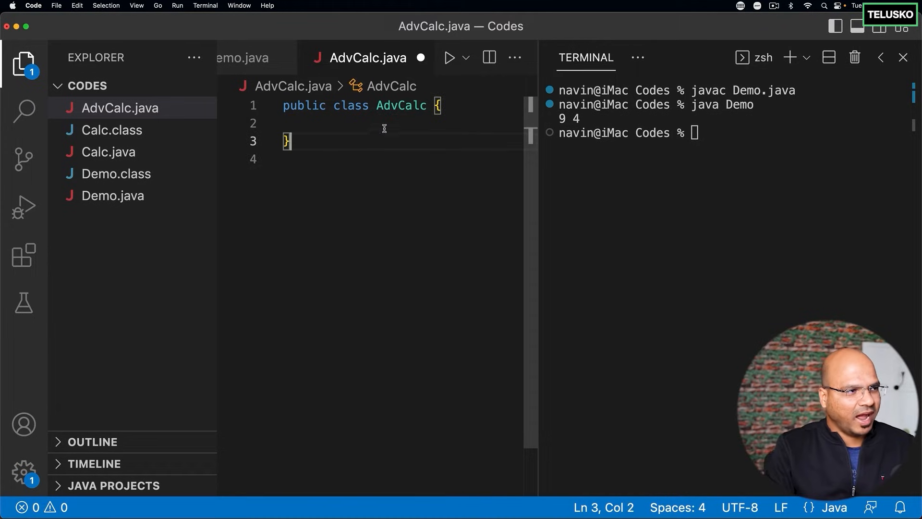
Write multi returning n1*n2 and a copied div method returning n1/n2, then save.
{"action": "type", "text": "public"}
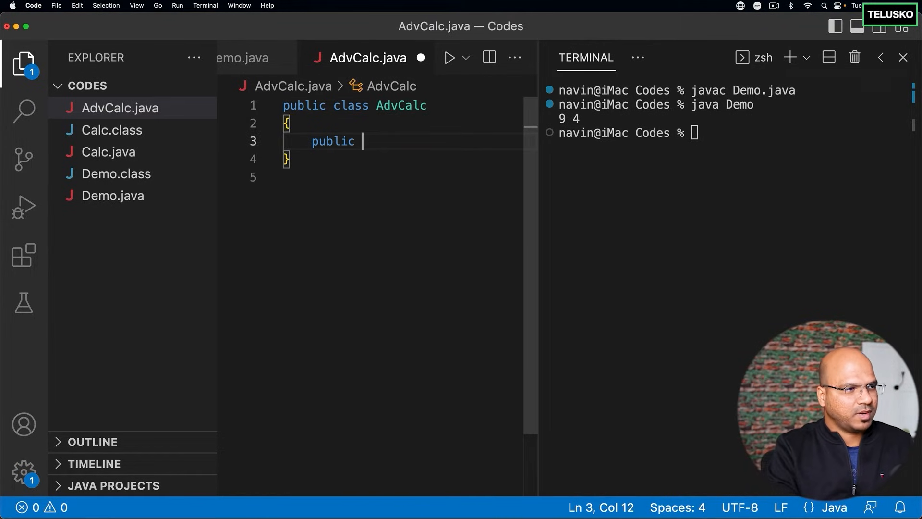
{"action": "type", "text": "int multi"}
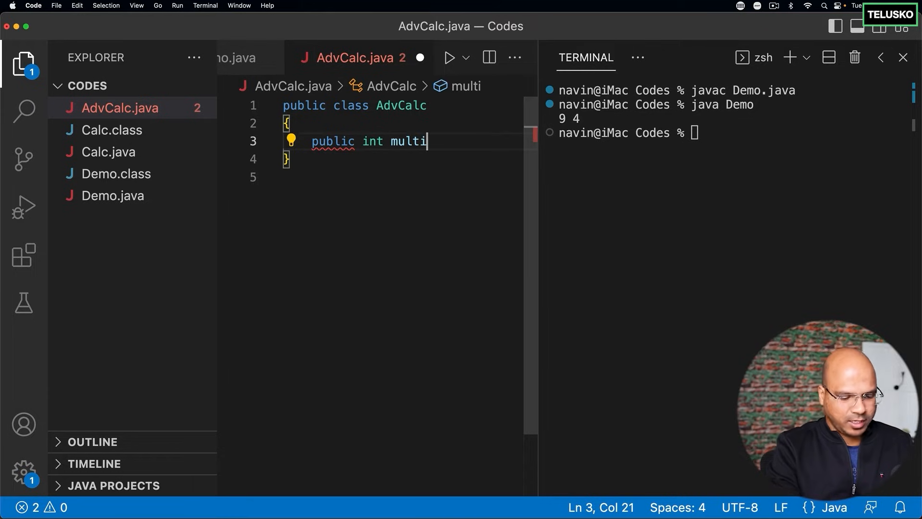
{"action": "type", "text": "(int n1,int n2"}
{"action": "type", "text": "return n1*n2;"}
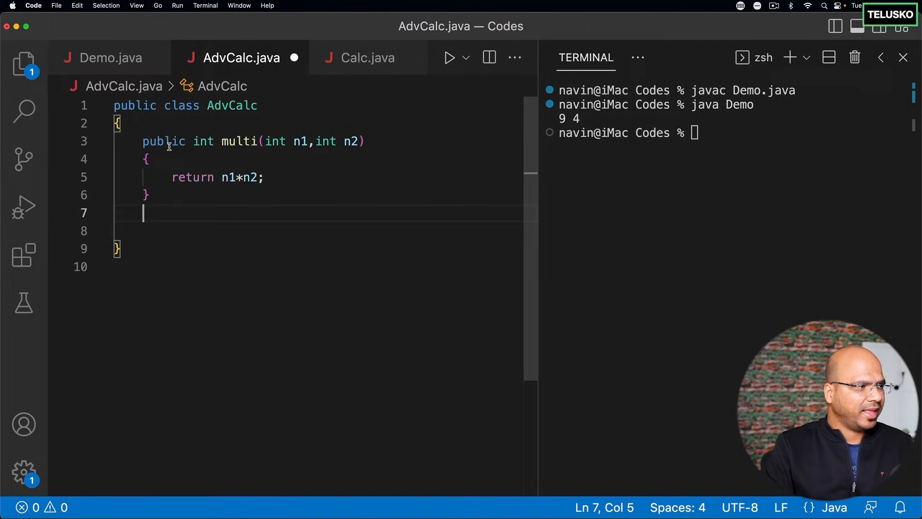
{"action": "left_click_drag", "start_coordinate": [141, 140], "coordinate": [150, 195]}
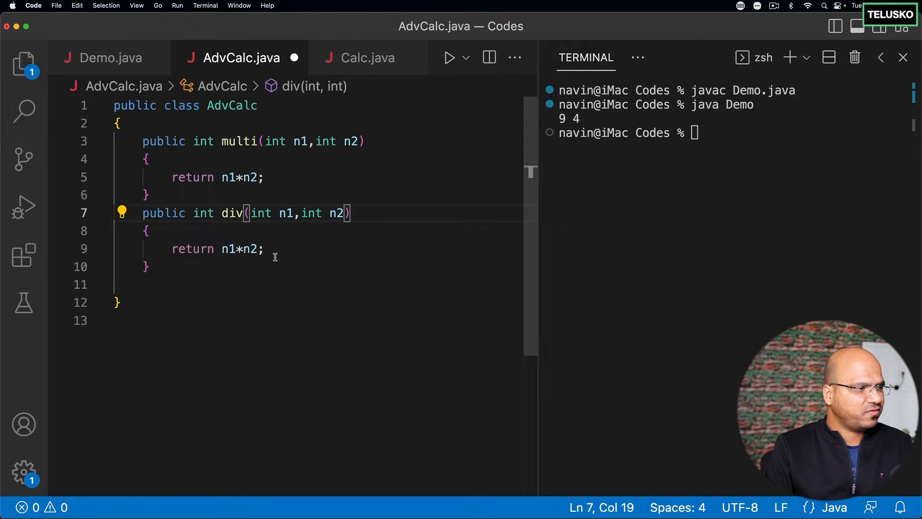
{"action": "type", "text": "/"}
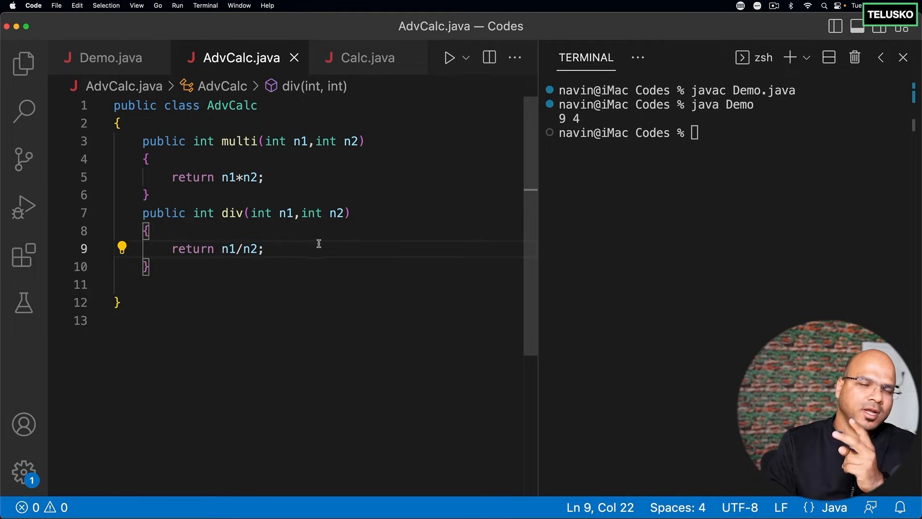
Change Demo's object type to AdvCalc and inspect the undefined sub error.
{"action": "left_click", "coordinate": [109, 57]}
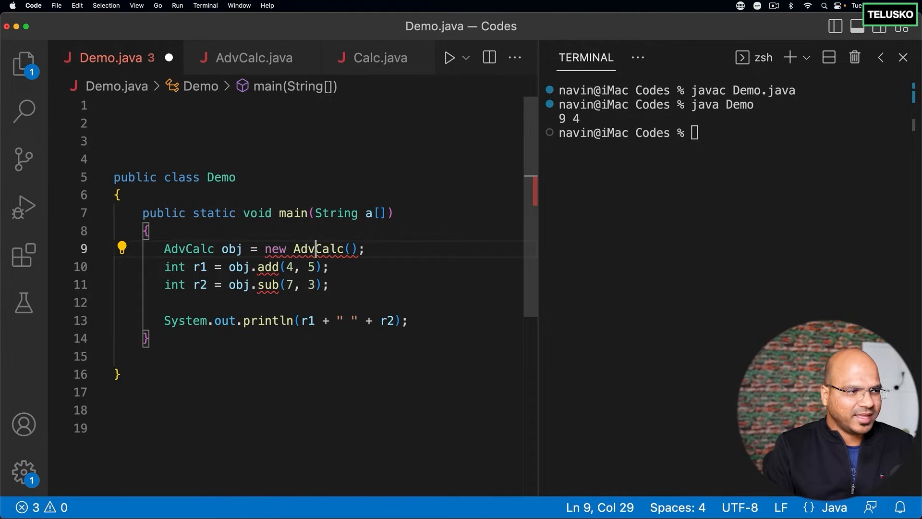
{"action": "mouse_move", "coordinate": [266, 266]}
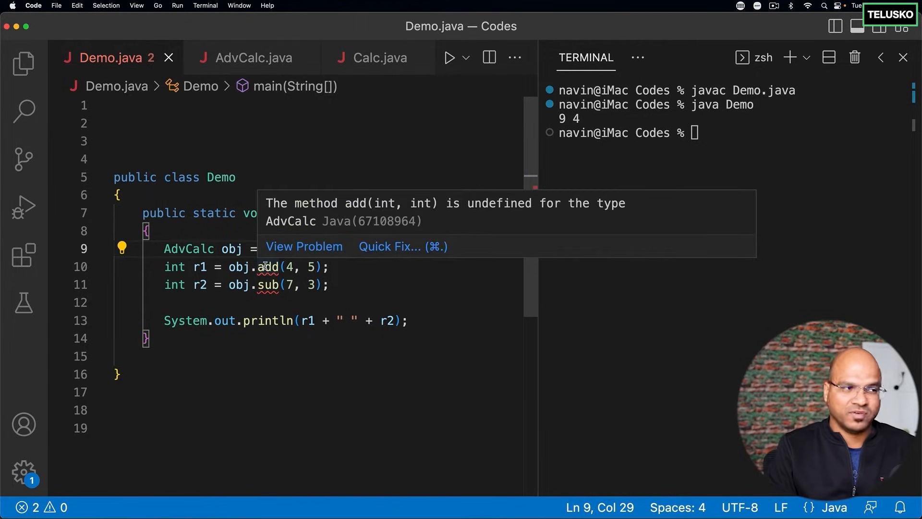
{"action": "left_click", "coordinate": [268, 278]}
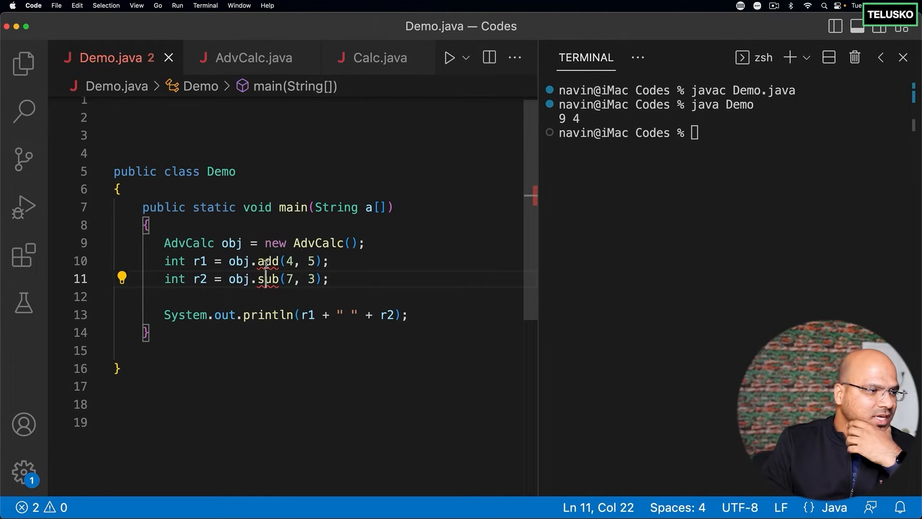
{"action": "mouse_move", "coordinate": [266, 261]}
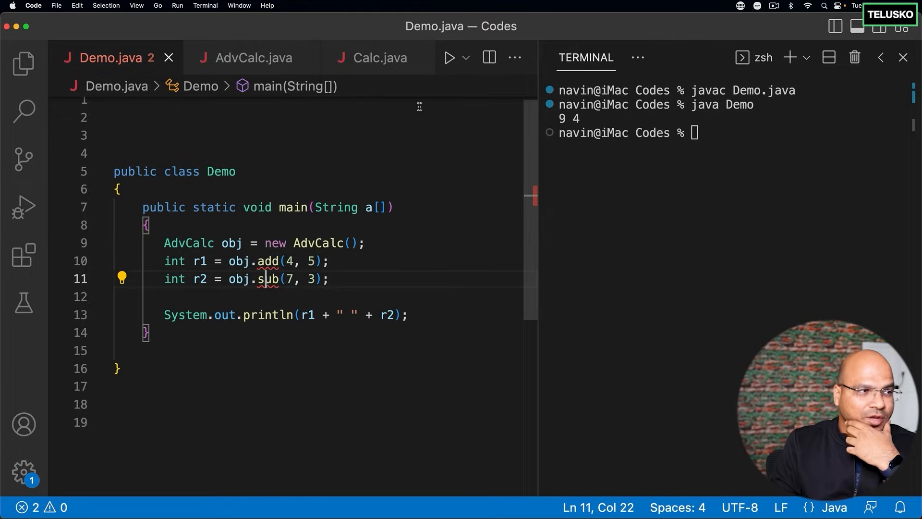
{"action": "left_click", "coordinate": [252, 58]}
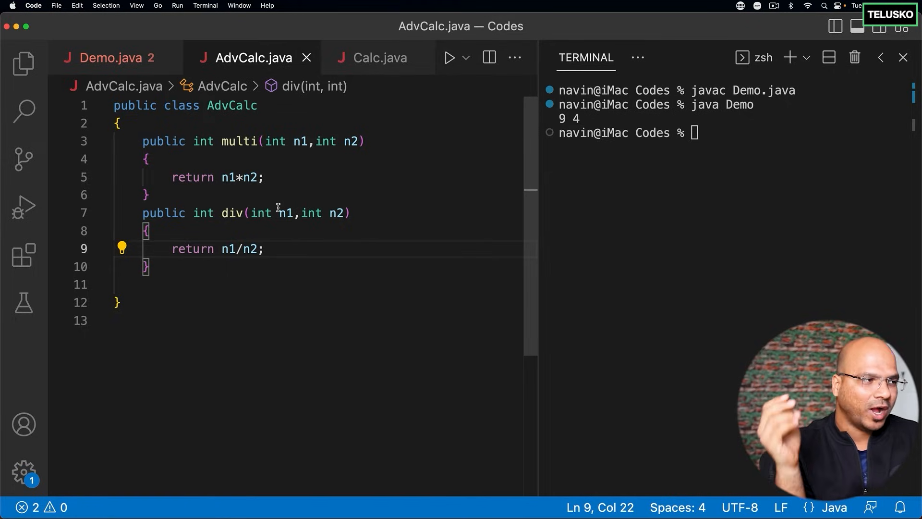
{"action": "mouse_move", "coordinate": [193, 116]}
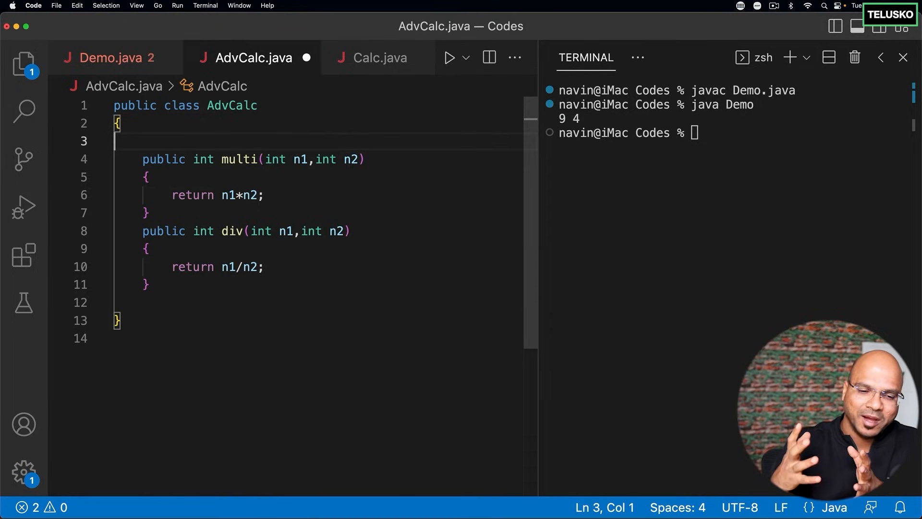
{"action": "mouse_move", "coordinate": [321, 83]}
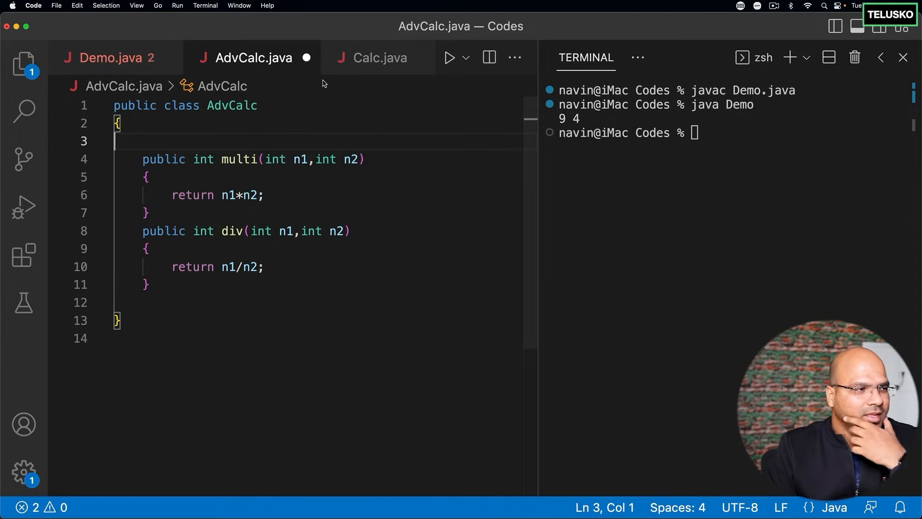
{"action": "mouse_move", "coordinate": [145, 139]}
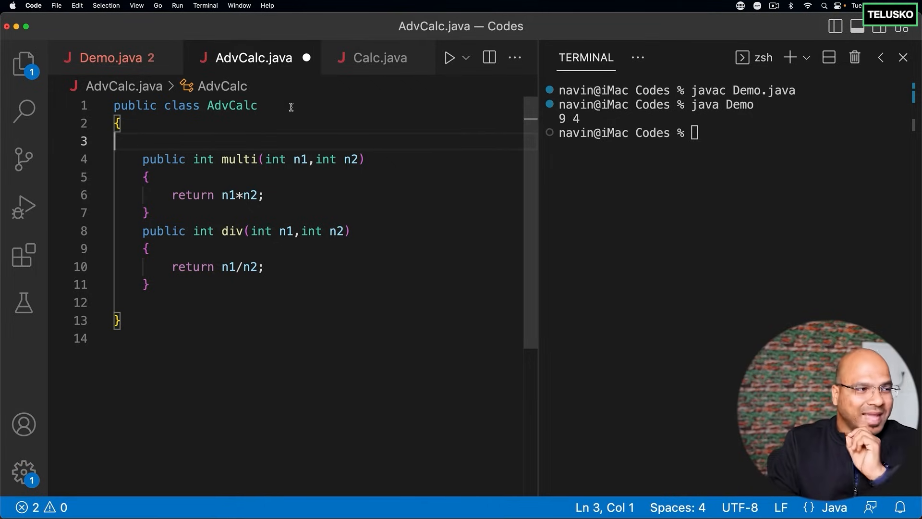
Place the cursor at the end of the AdvCalc class declaration line.
{"action": "left_click", "coordinate": [257, 106]}
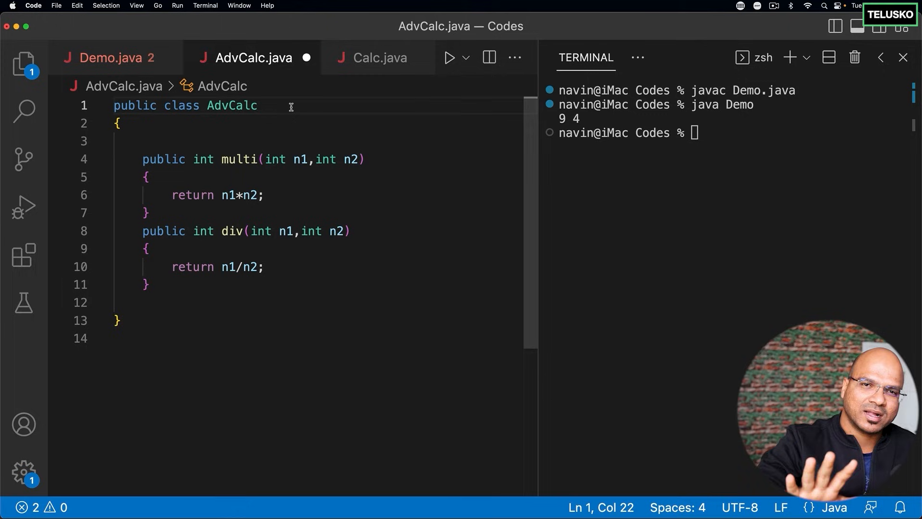
Declare AdvCalc as extending Calc, review the header words, and return to Calc.java.
{"action": "type", "text": "extends Calc"}
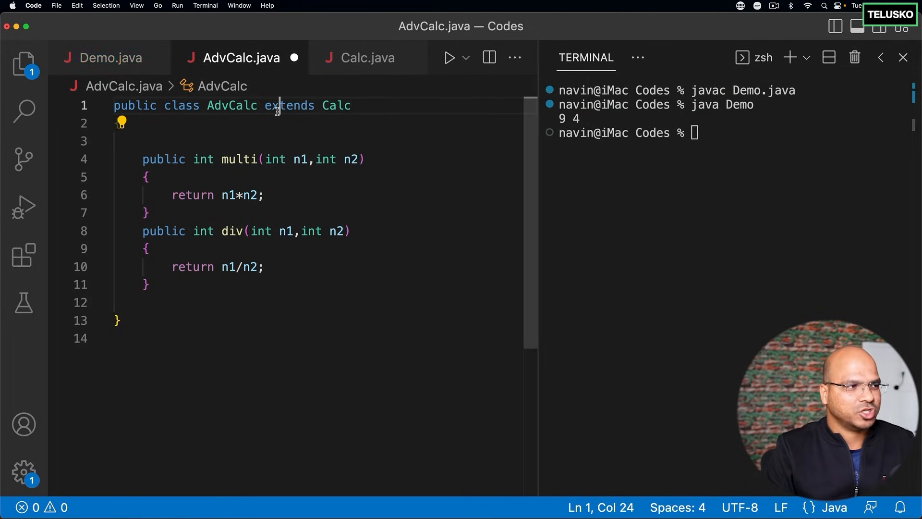
{"action": "double_click", "coordinate": [232, 105]}
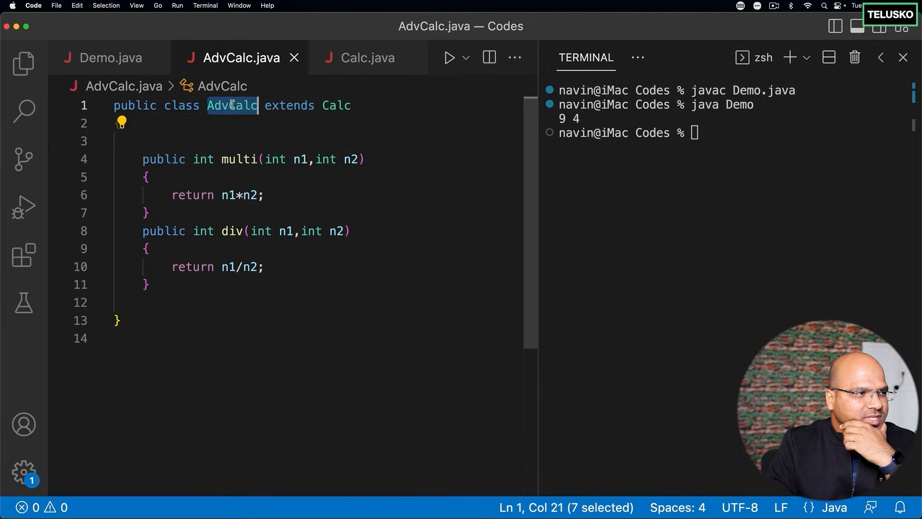
{"action": "double_click", "coordinate": [289, 106]}
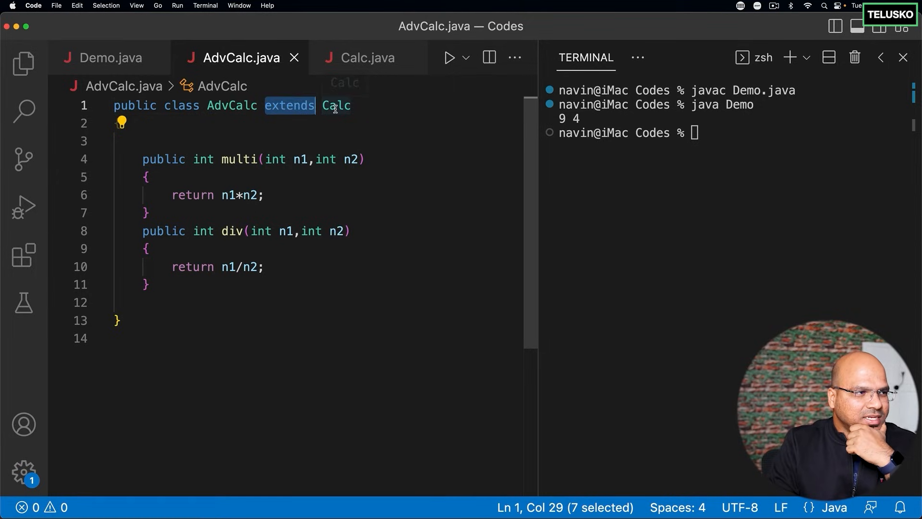
{"action": "double_click", "coordinate": [336, 106]}
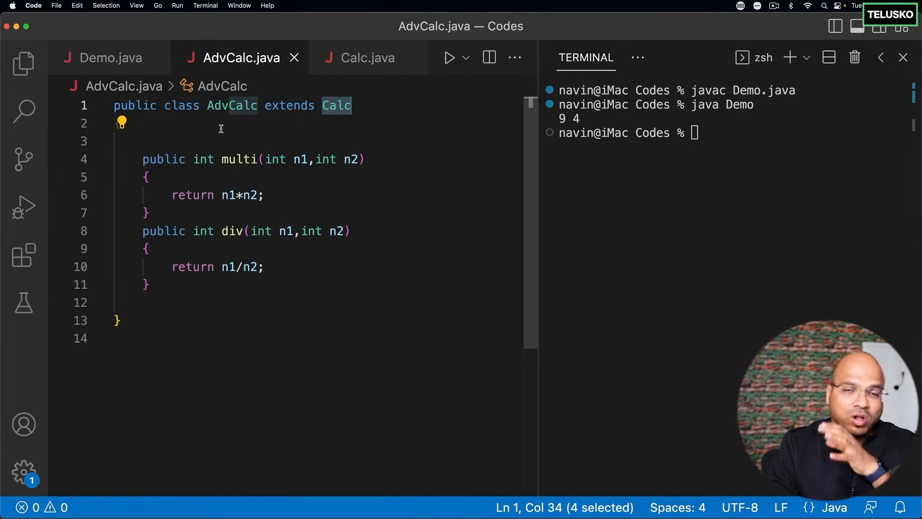
{"action": "left_click", "coordinate": [366, 57]}
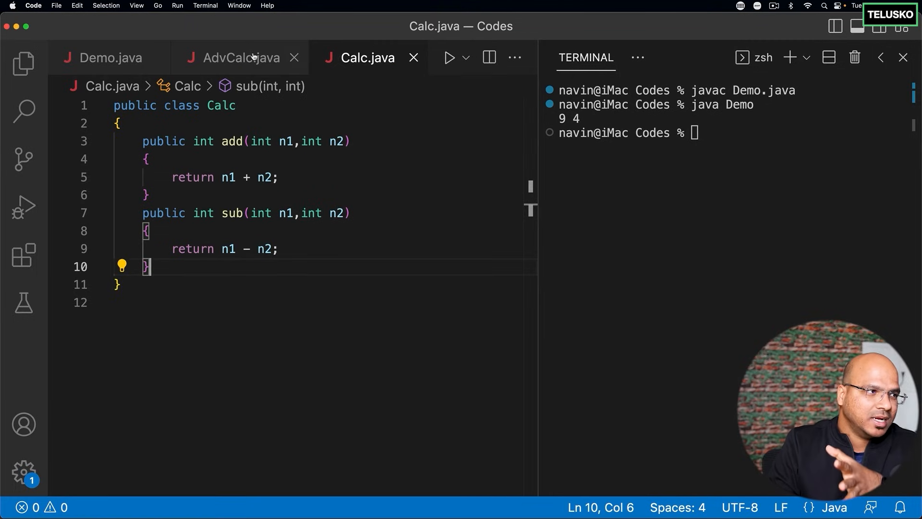
Review the project's .java and .class files in the Explorer, then return to AdvCalc.java.
{"action": "left_click", "coordinate": [240, 57]}
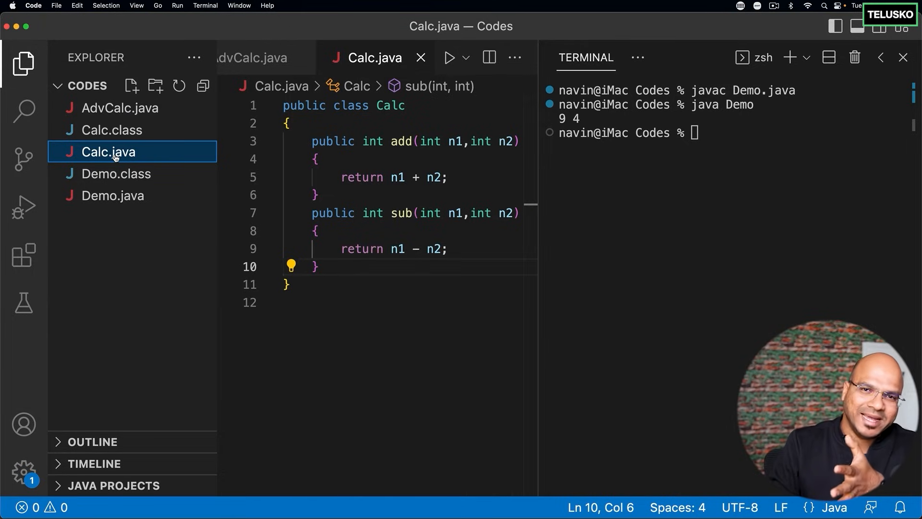
{"action": "mouse_move", "coordinate": [117, 139]}
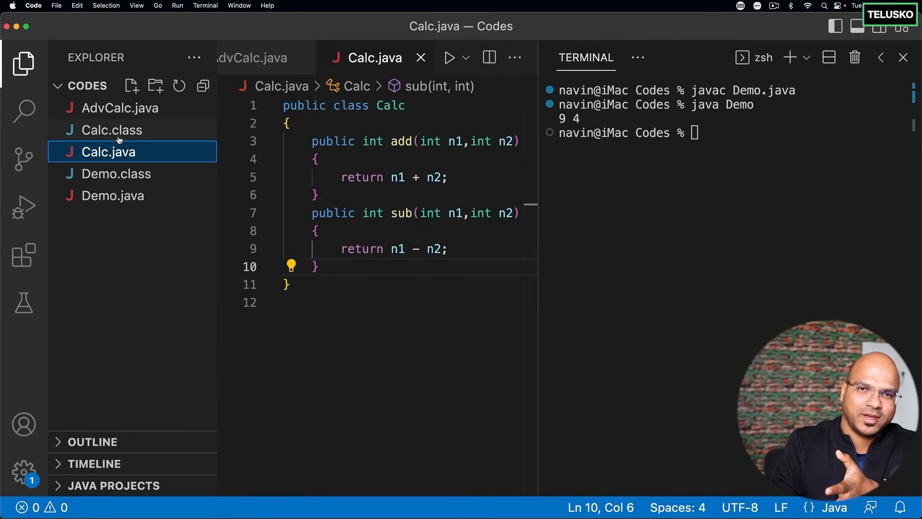
{"action": "mouse_move", "coordinate": [109, 152]}
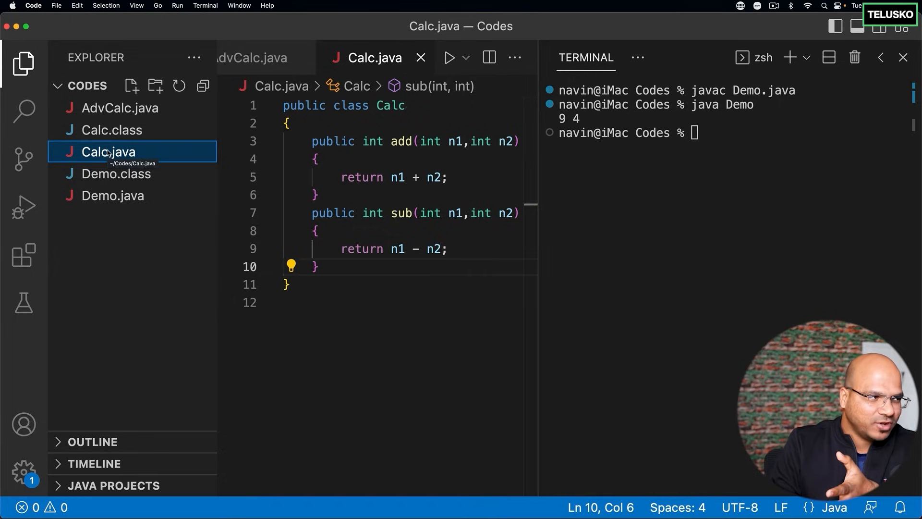
{"action": "left_click", "coordinate": [23, 64]}
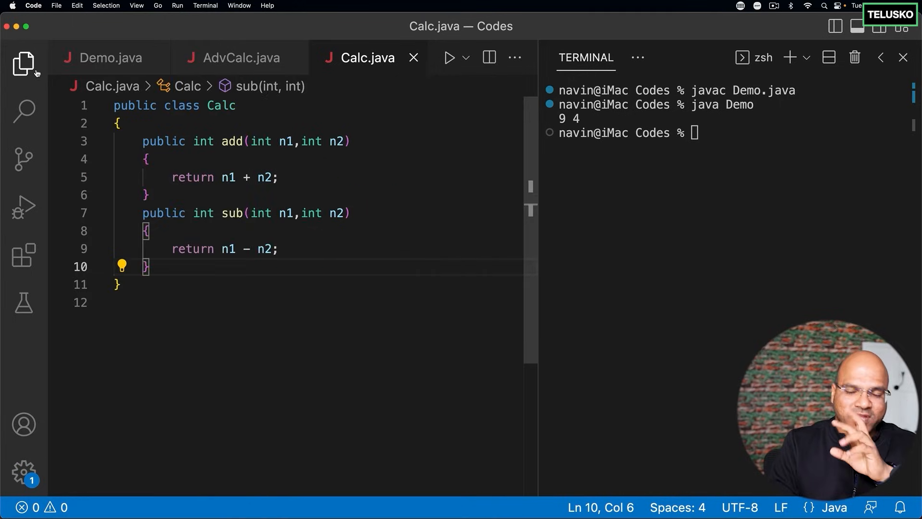
{"action": "mouse_move", "coordinate": [23, 63]}
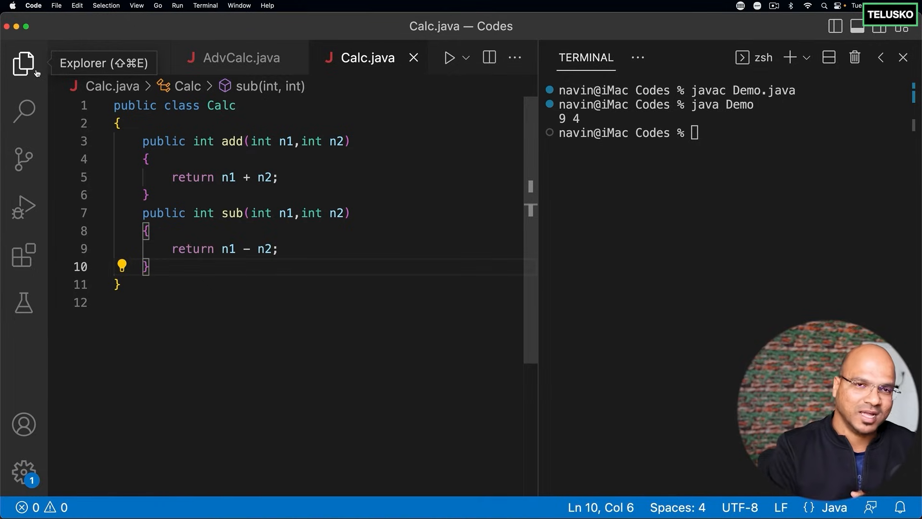
{"action": "left_click", "coordinate": [240, 57]}
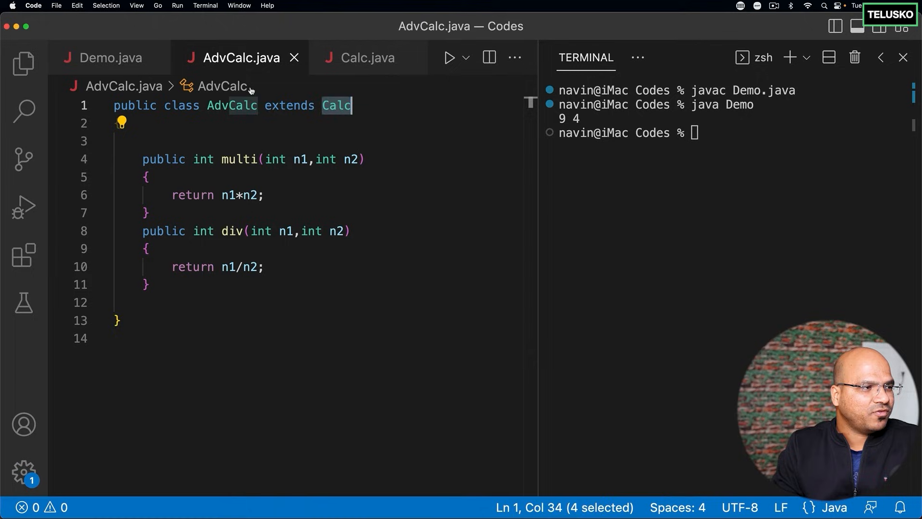
Glance at the multi method in AdvCalc, then bring Demo.java back in front.
{"action": "left_click", "coordinate": [330, 106]}
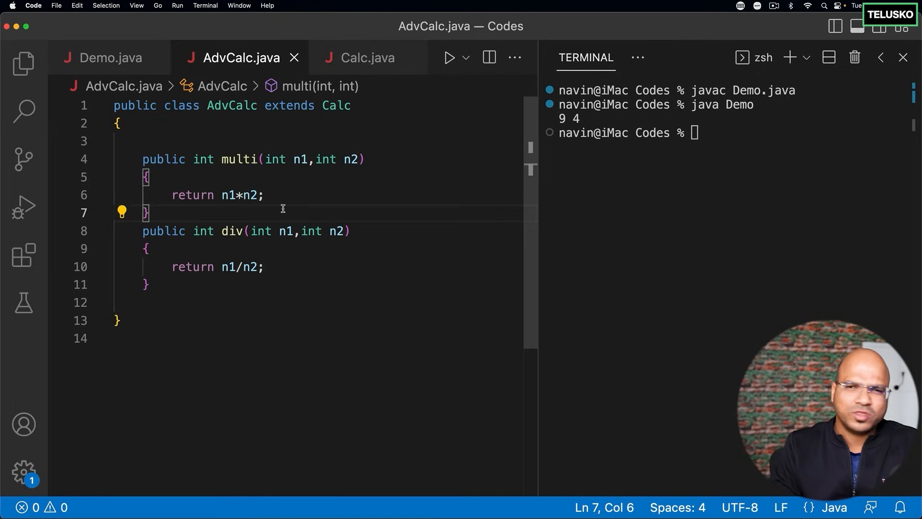
{"action": "left_click", "coordinate": [109, 58]}
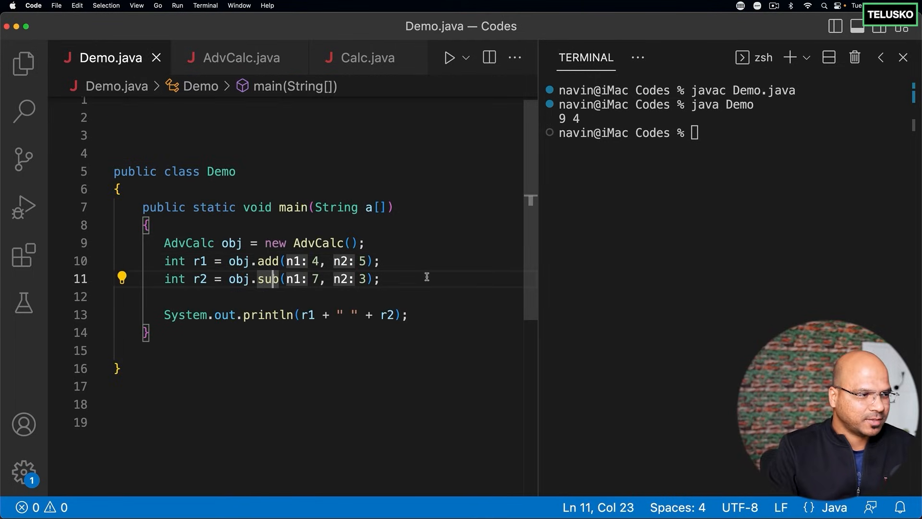
Add r3 = obj.multi(5, 3) and r4 = obj.div(15, 4) below the sub call by duplicating its line.
{"action": "key", "text": "Return"}
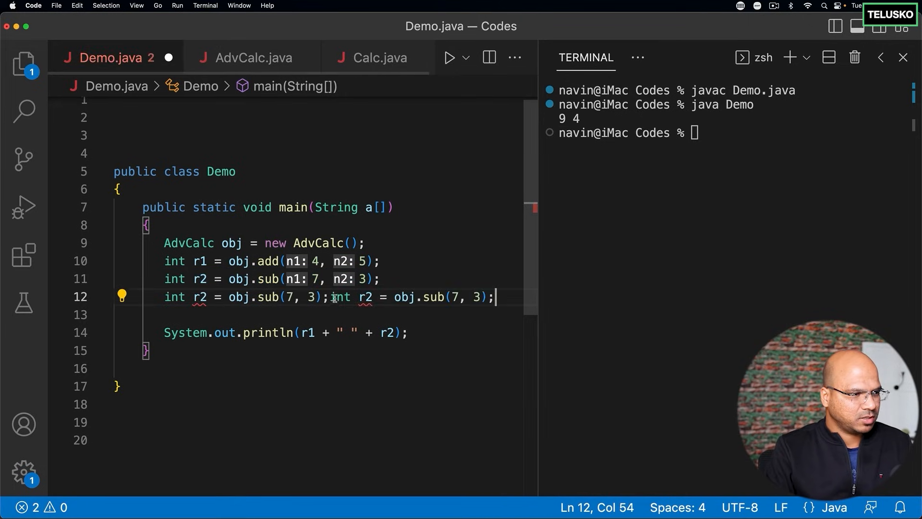
{"action": "key", "text": "Enter"}
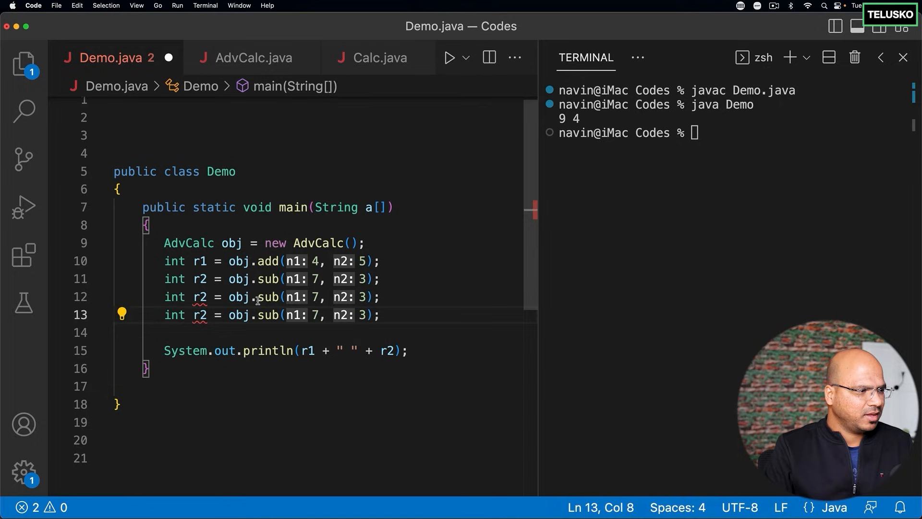
{"action": "type", "text": "3"}
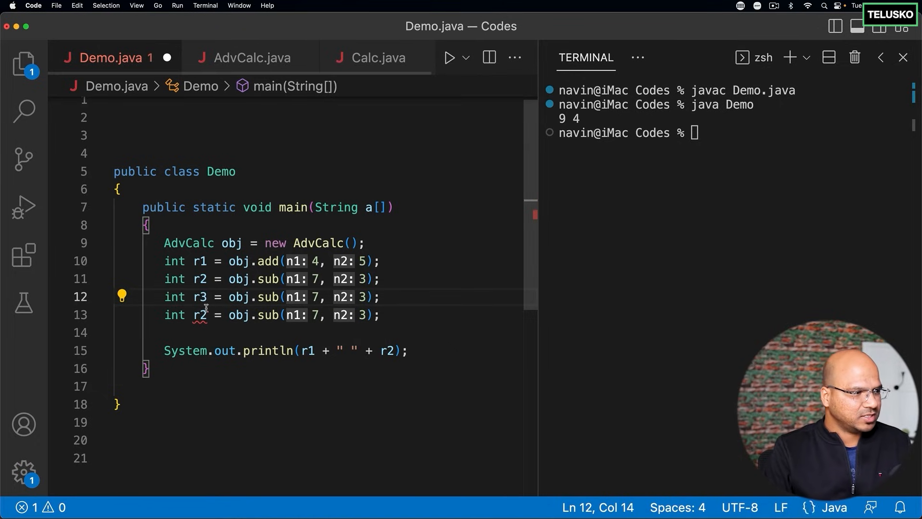
{"action": "type", "text": "4"}
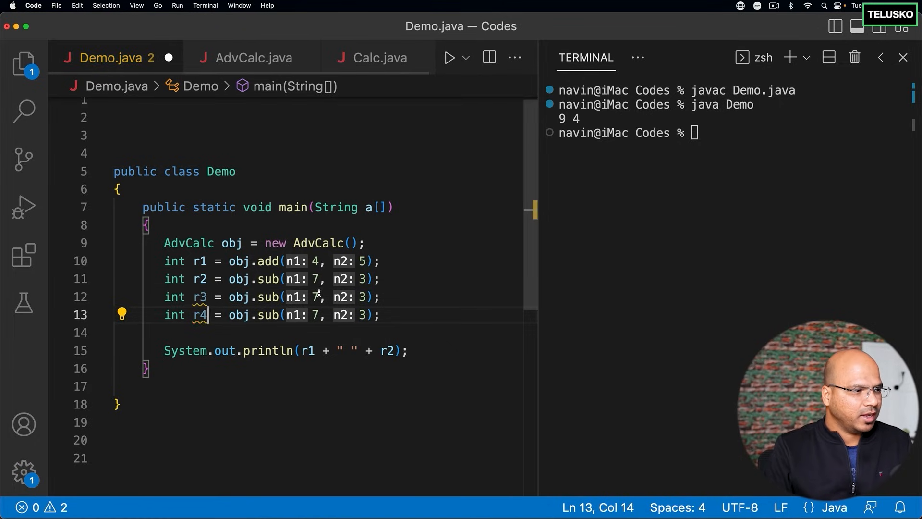
{"action": "type", "text": "multi"}
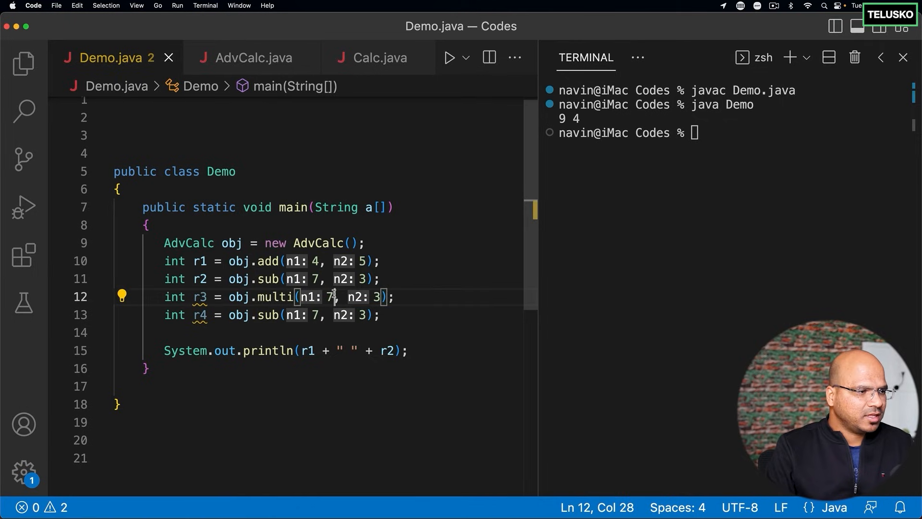
{"action": "key", "text": "Backspace"}
{"action": "type", "text": "5"}
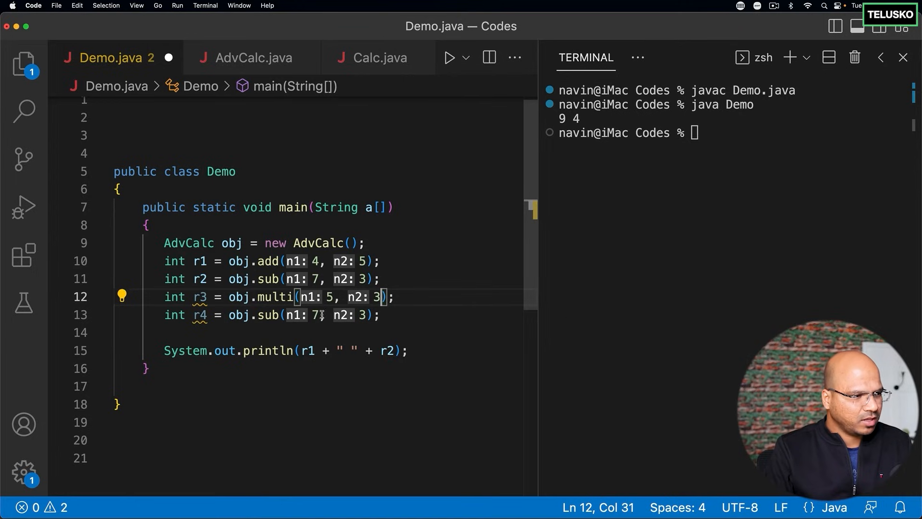
{"action": "double_click", "coordinate": [267, 315]}
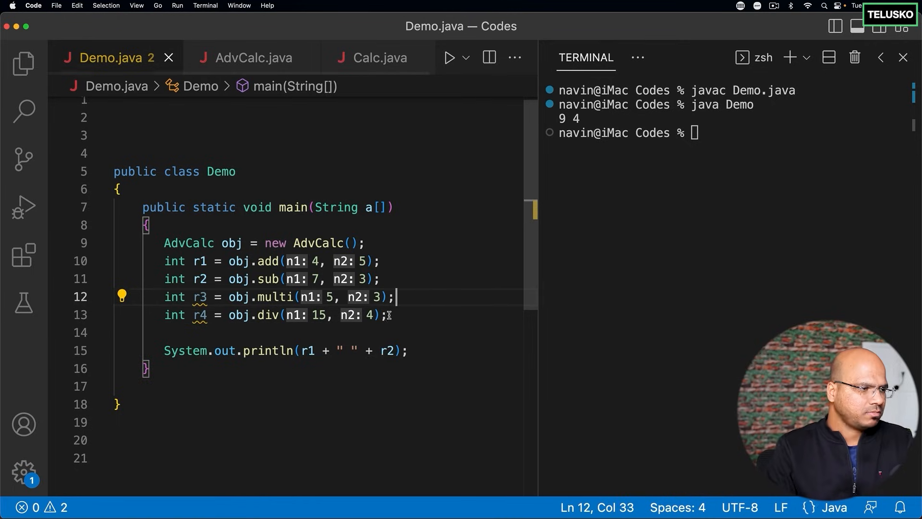
{"action": "left_click", "coordinate": [386, 315]}
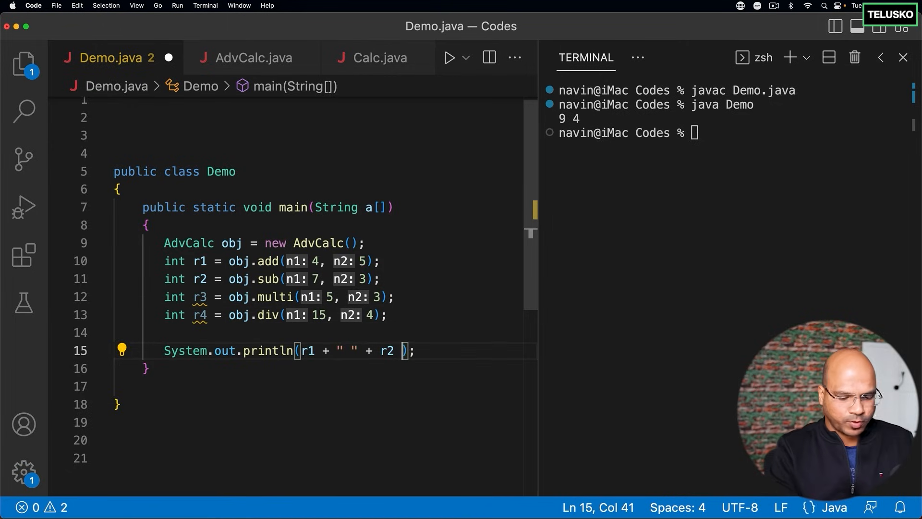
Extend the println to also output r3 and r4 separated by spaces.
{"action": "type", "text": "+ \" \" + r3"}
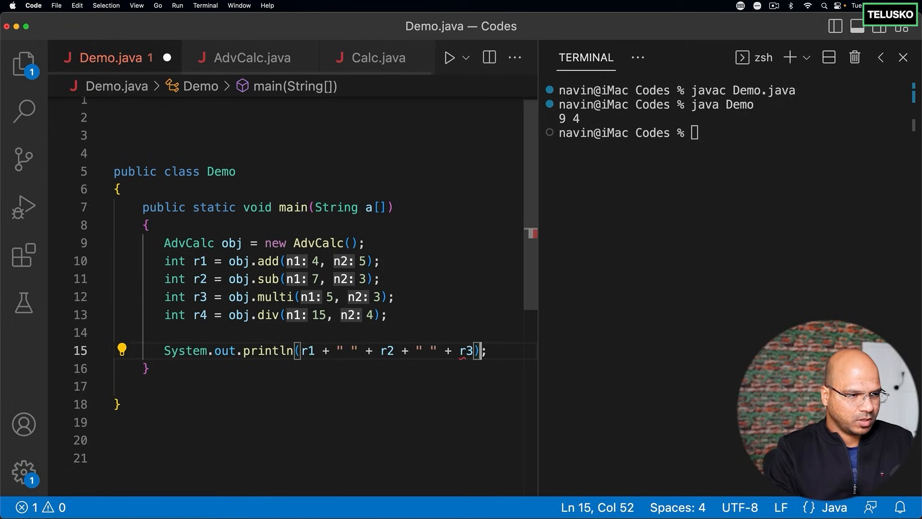
{"action": "type", "text": "+ \"\""}
{"action": "left_click", "coordinate": [728, 132]}
{"action": "type", "text": "javac Demo.java"}
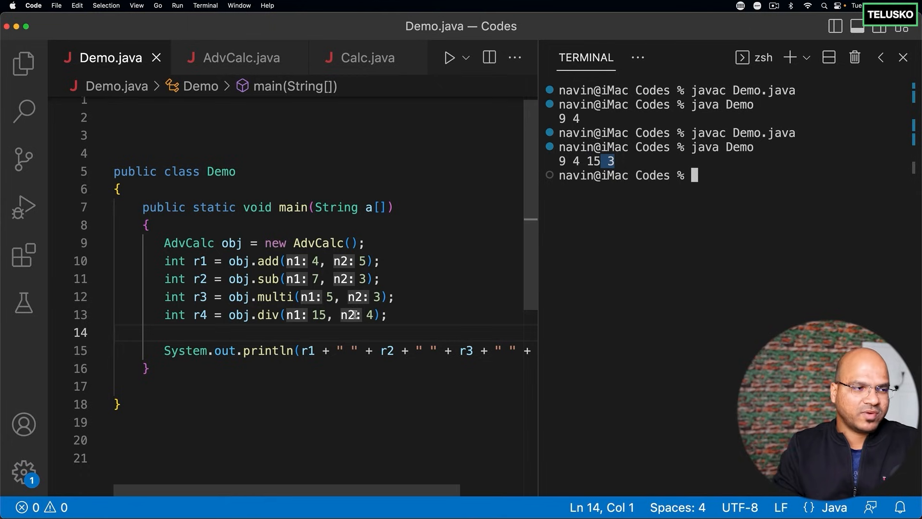
Return focus to the Demo code, then bring AdvCalc.java back in front.
{"action": "left_click", "coordinate": [374, 316]}
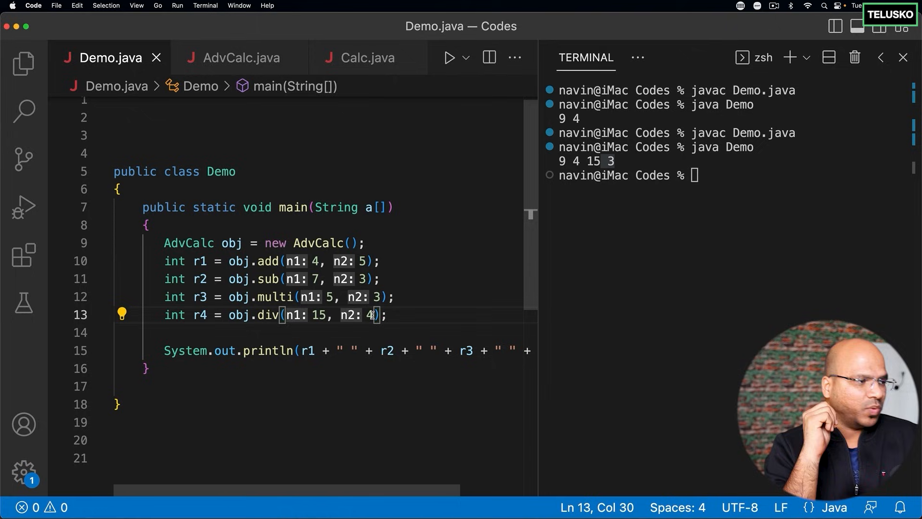
{"action": "mouse_move", "coordinate": [135, 243]}
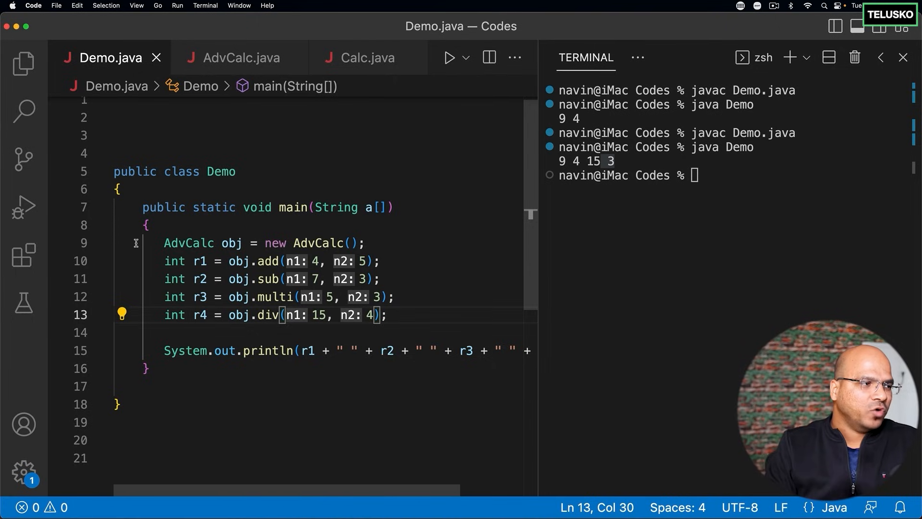
{"action": "mouse_move", "coordinate": [302, 243]}
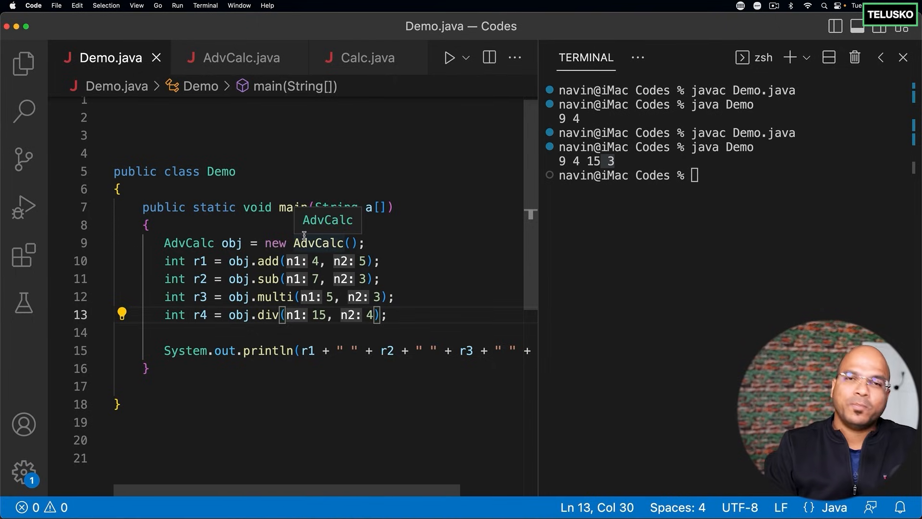
{"action": "left_click", "coordinate": [240, 57]}
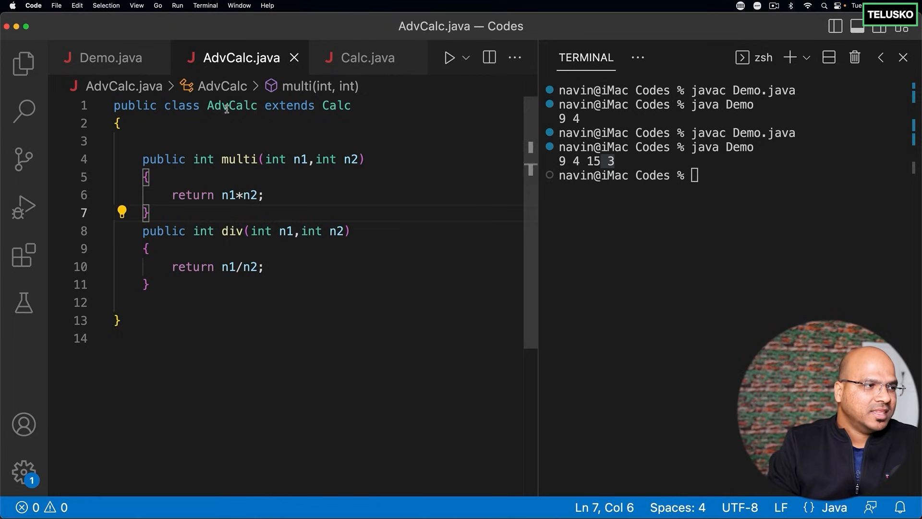
Highlight AdvCalc, extends and Calc in the class header for emphasis, then show Calc.java.
{"action": "double_click", "coordinate": [231, 106]}
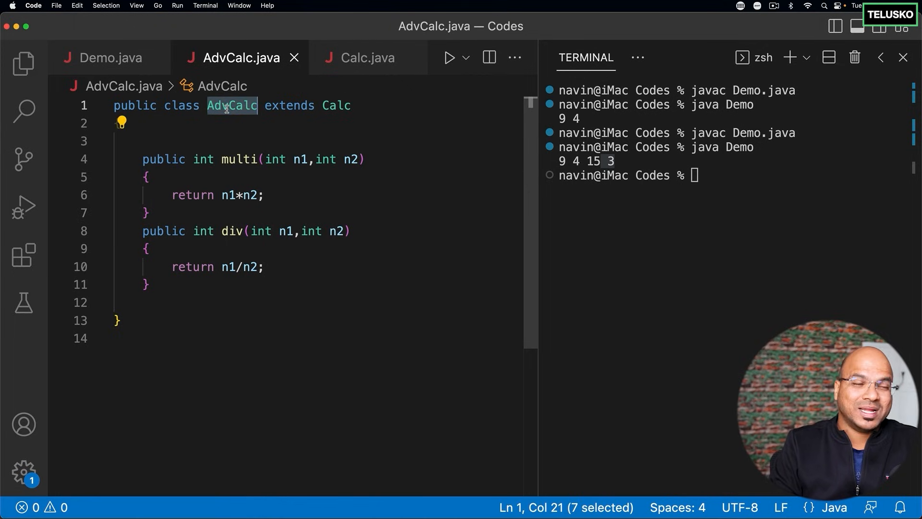
{"action": "double_click", "coordinate": [335, 106]}
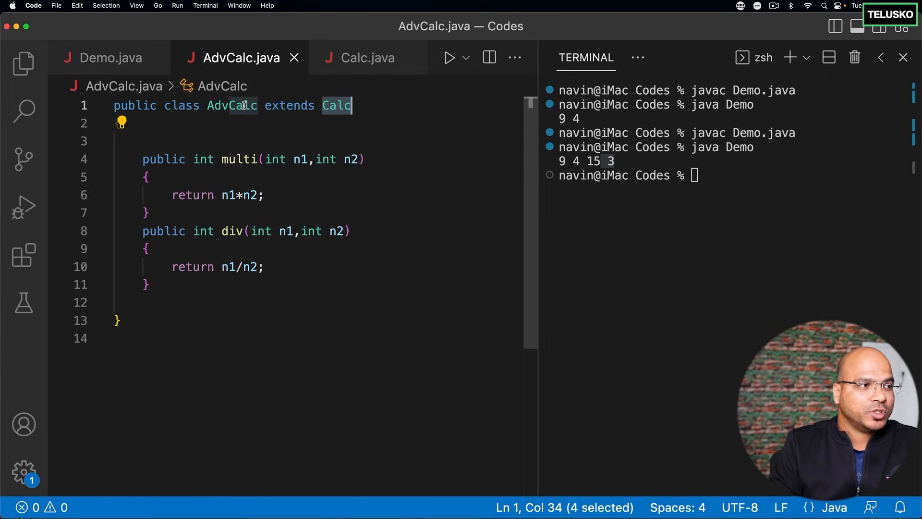
{"action": "double_click", "coordinate": [289, 106]}
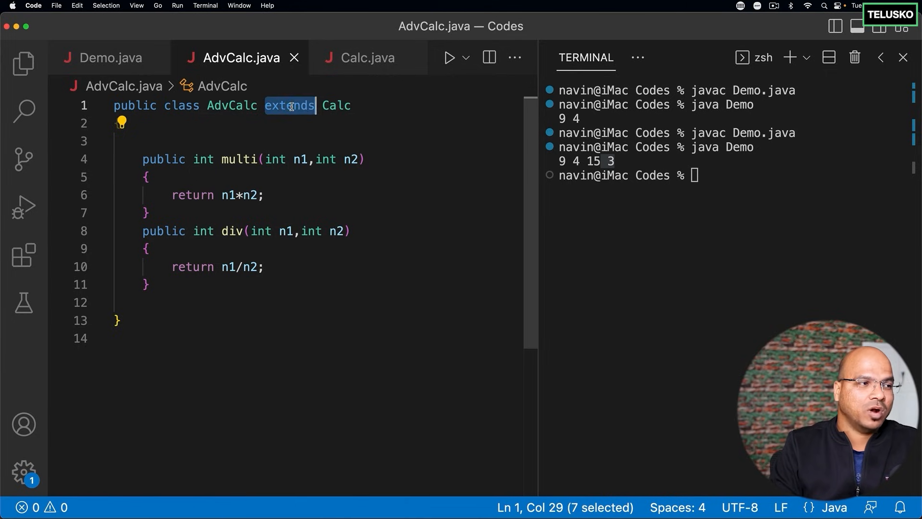
{"action": "mouse_move", "coordinate": [350, 187]}
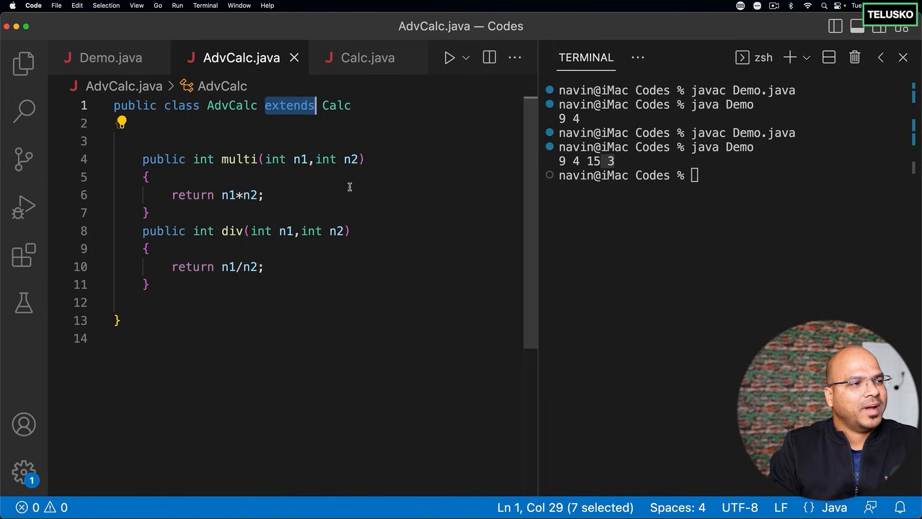
{"action": "double_click", "coordinate": [231, 106]}
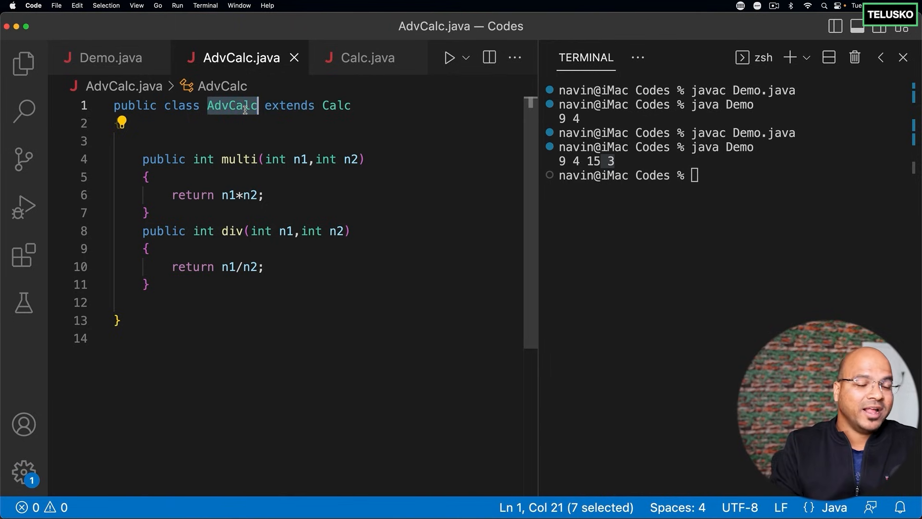
{"action": "left_click", "coordinate": [325, 106]}
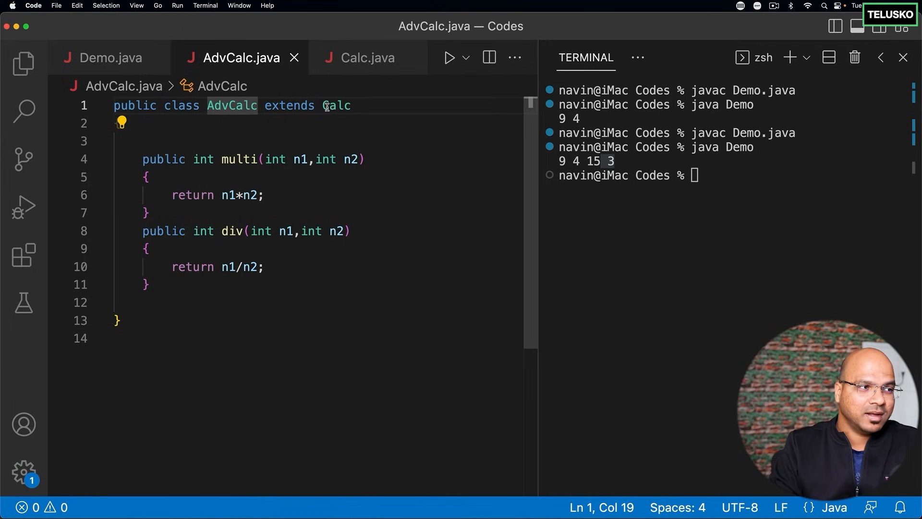
{"action": "double_click", "coordinate": [336, 106]}
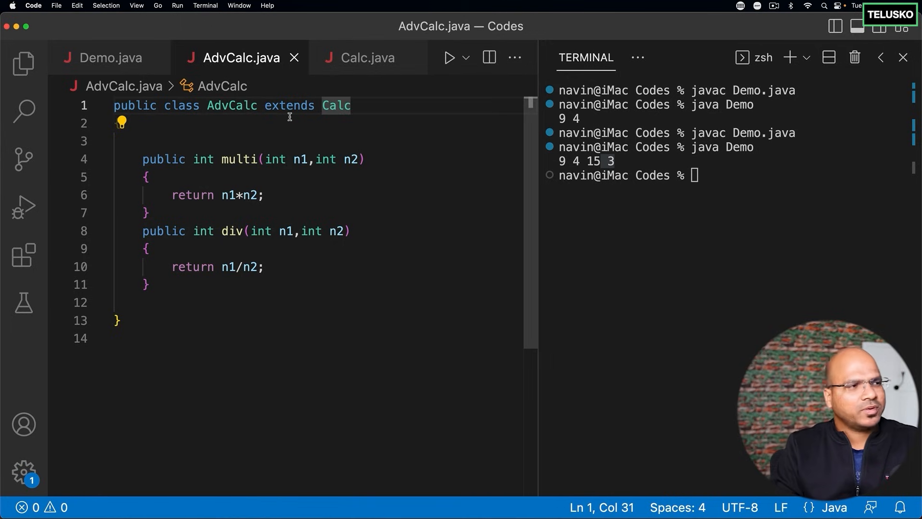
{"action": "left_click", "coordinate": [185, 338]}
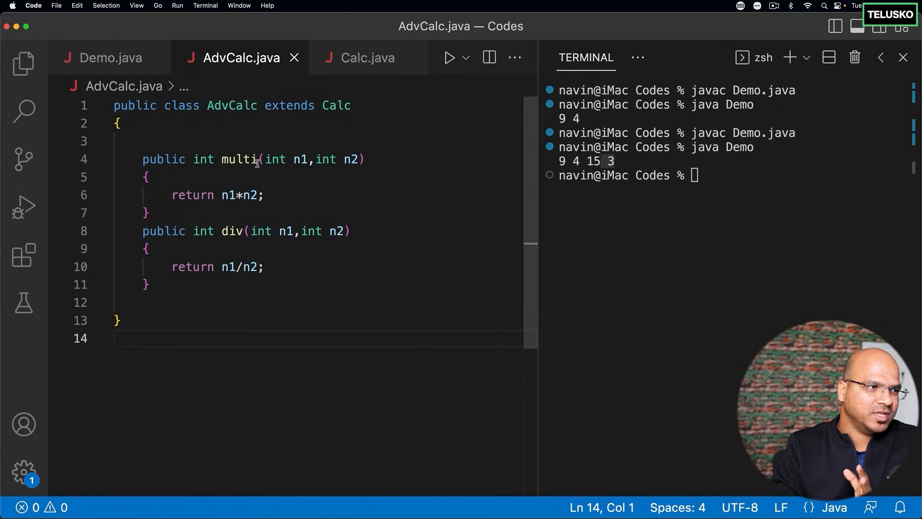
{"action": "left_click", "coordinate": [367, 57]}
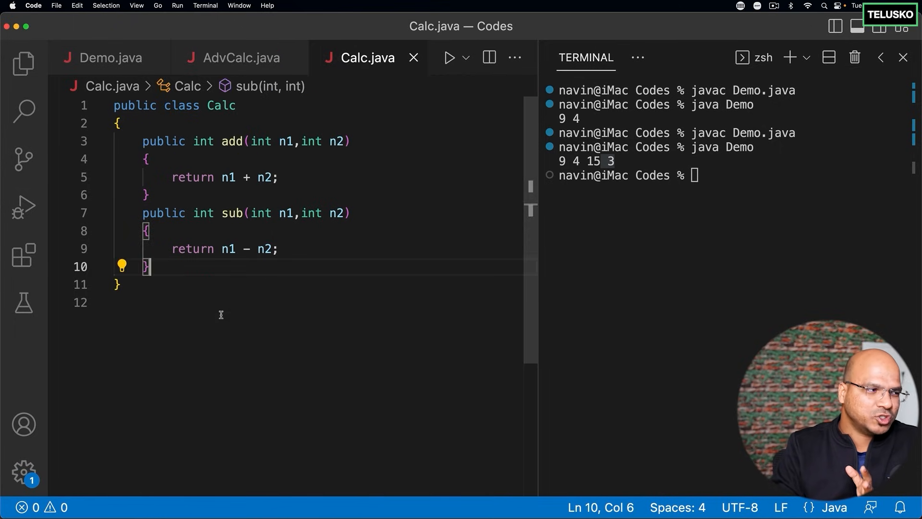
Peek at code actions on add in Calc.java, then return to AdvCalc's extends Calc declaration.
{"action": "left_click", "coordinate": [122, 140]}
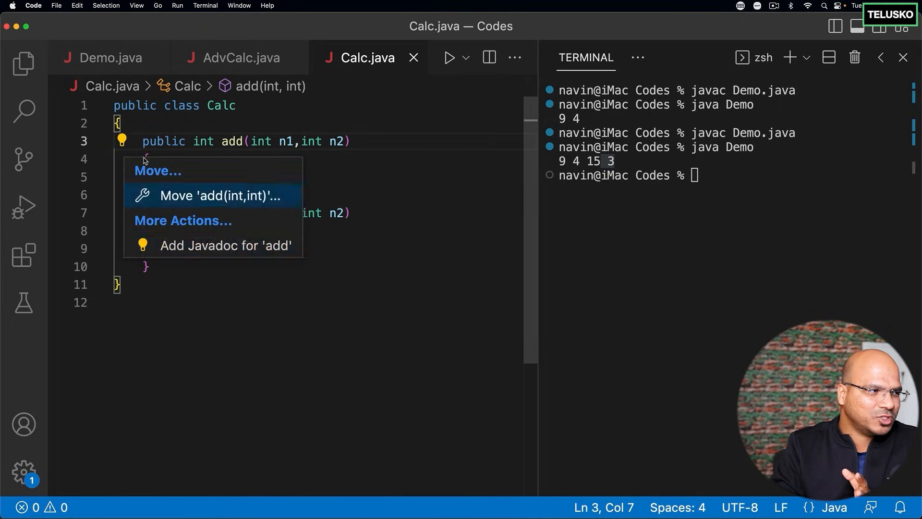
{"action": "left_click", "coordinate": [240, 56]}
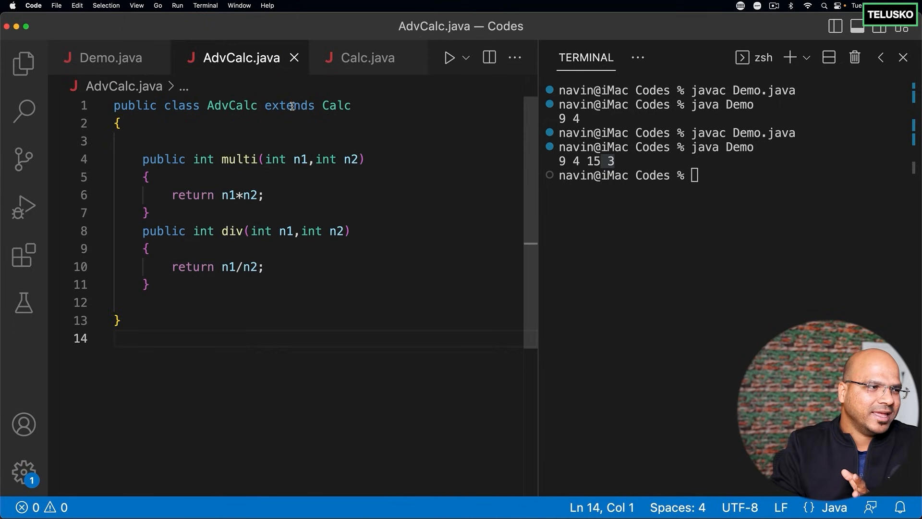
{"action": "left_click", "coordinate": [288, 105]}
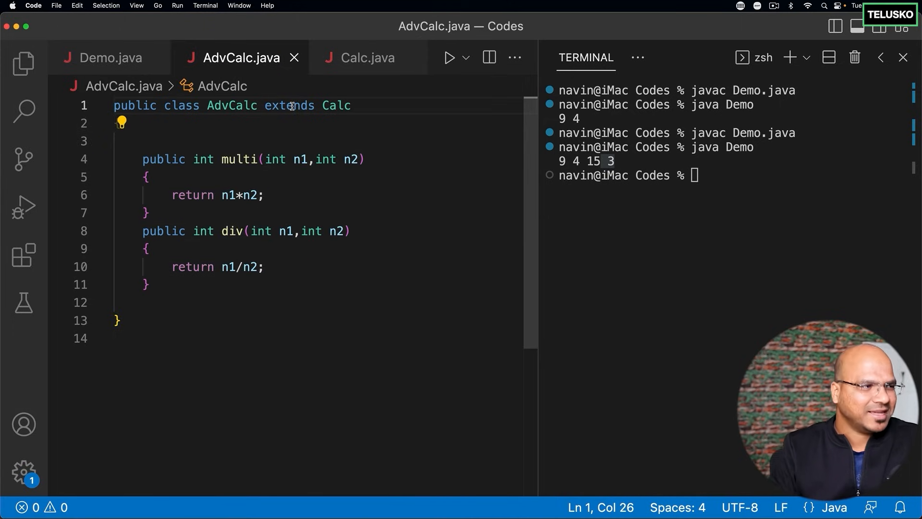